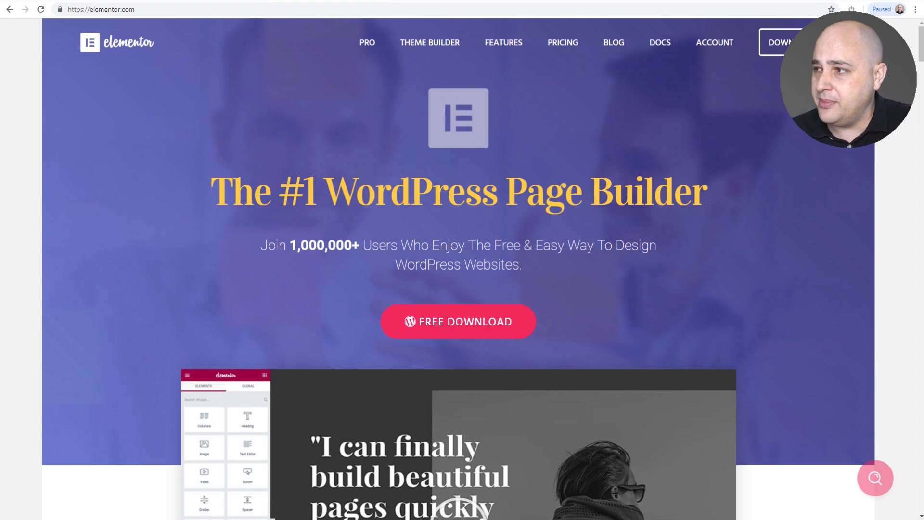
pyautogui.moveTo(319, 196)
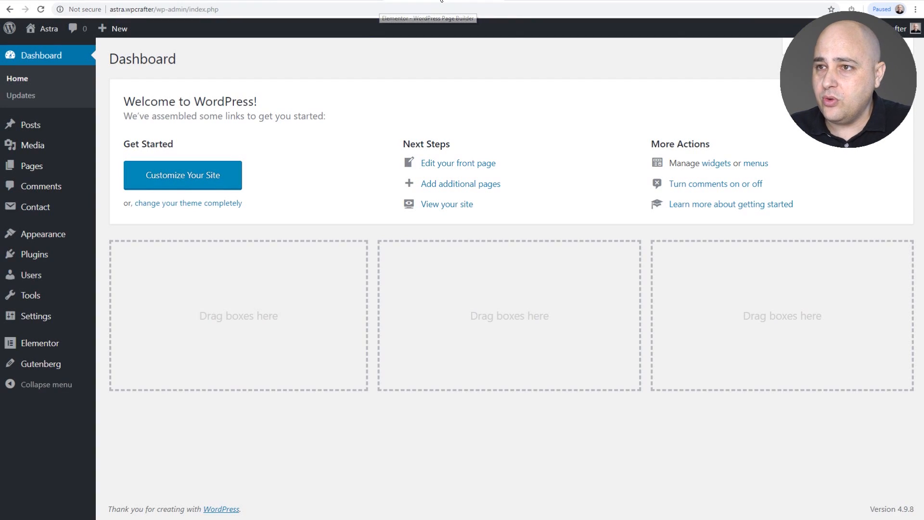
pyautogui.moveTo(45, 252)
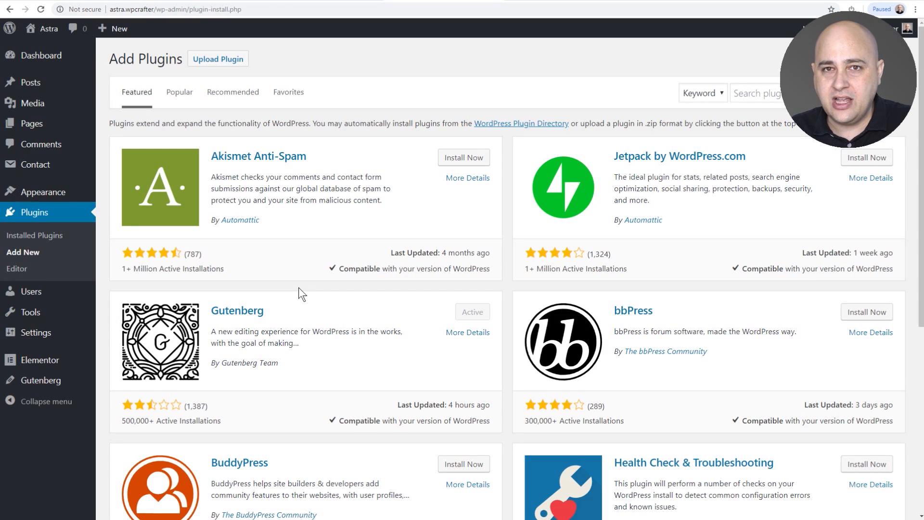
pyautogui.moveTo(712, 97)
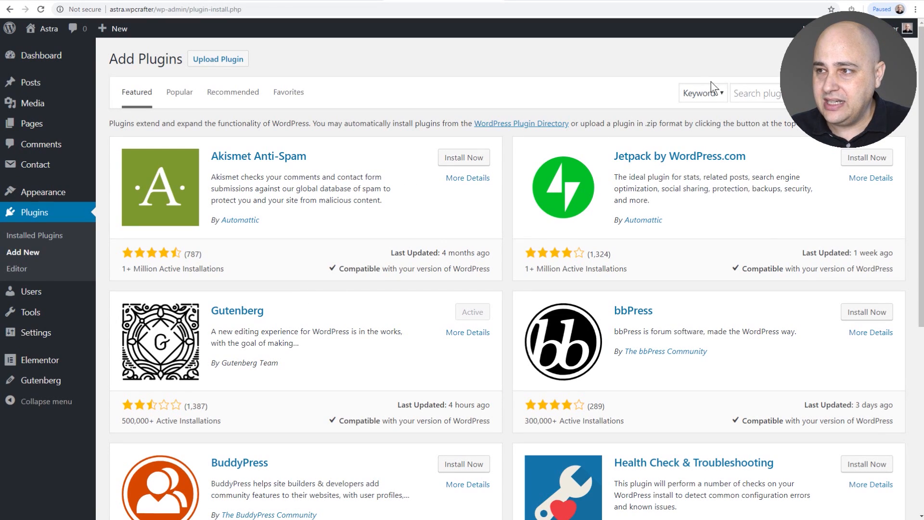
# - Search the plugin directory for 'elementor' and confirm Elementor Page Builder shows Active
pyautogui.write('elementor')
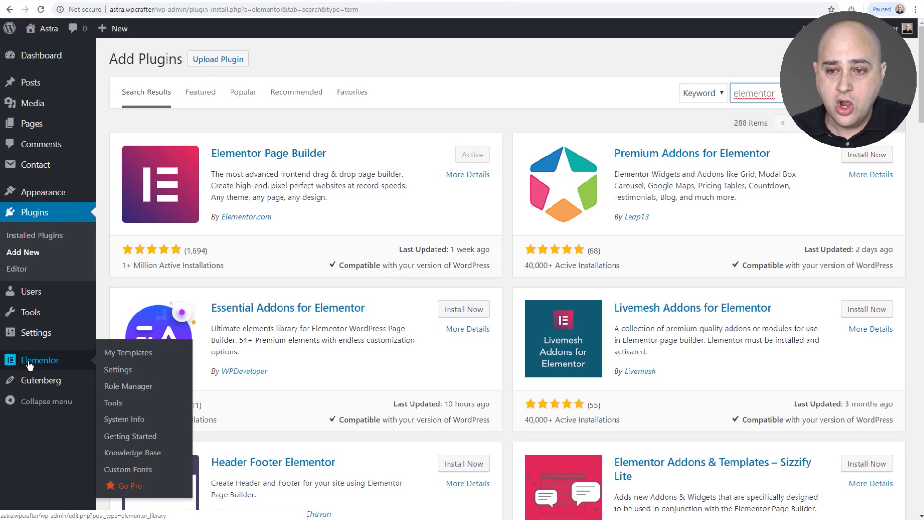
# - In Elementor Tools' Maintenance Mode settings, set Choose Mode to Coming Soon
pyautogui.click(112, 402)
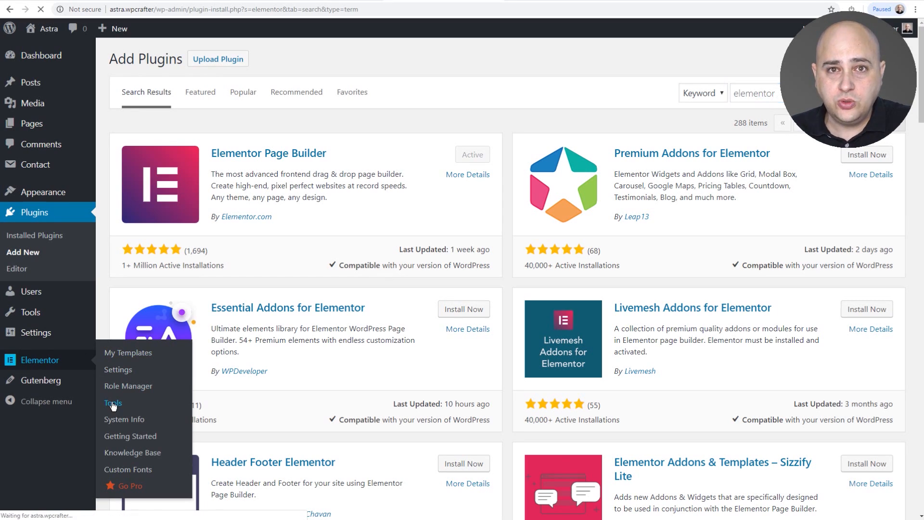
pyautogui.click(111, 403)
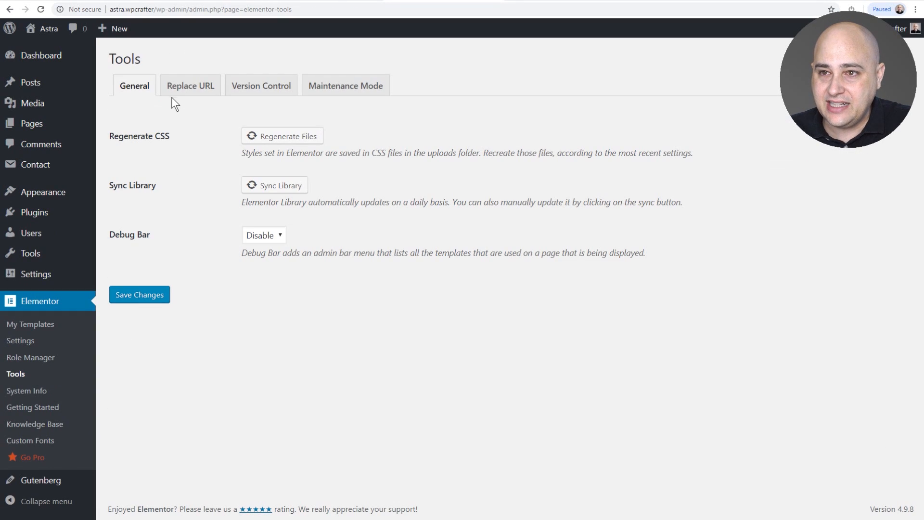
pyautogui.click(346, 85)
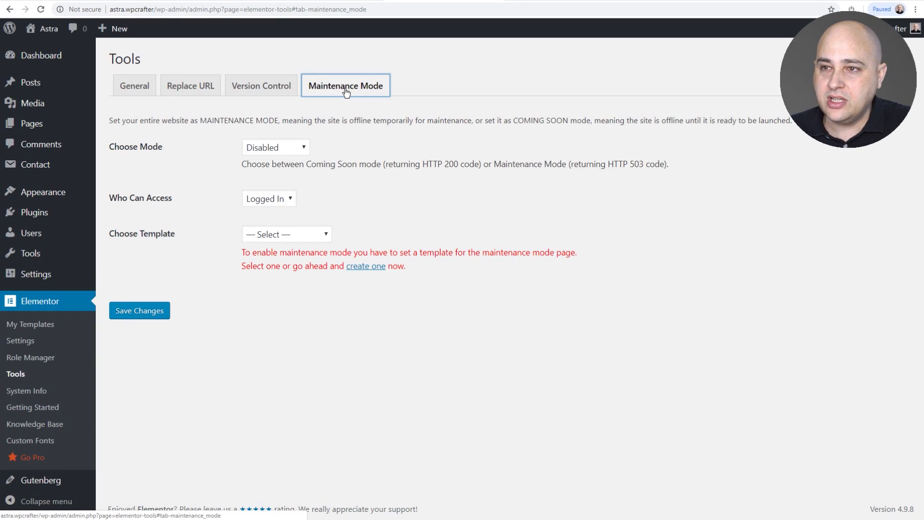
pyautogui.moveTo(295, 150)
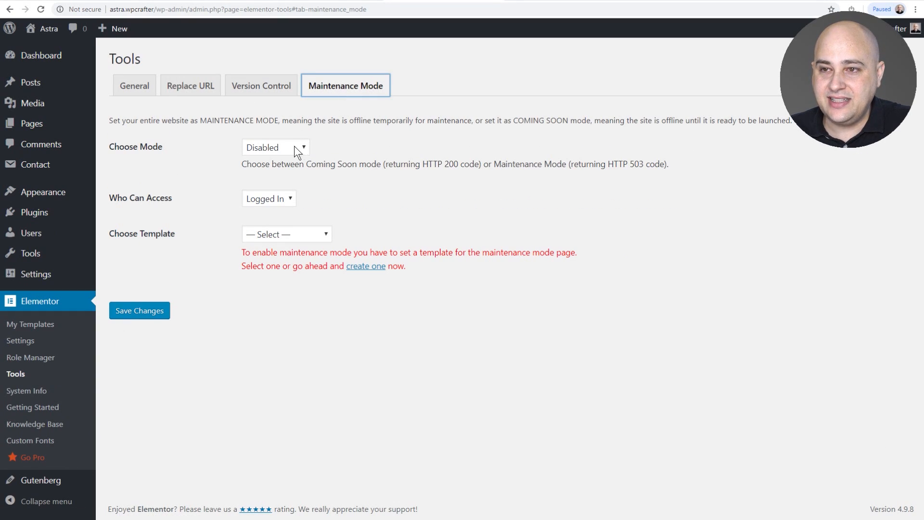
pyautogui.click(275, 147)
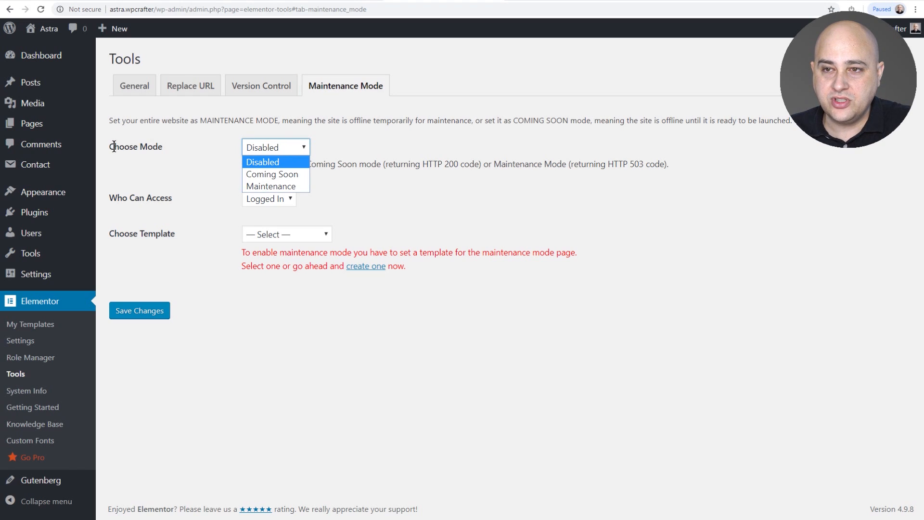
pyautogui.moveTo(271, 173)
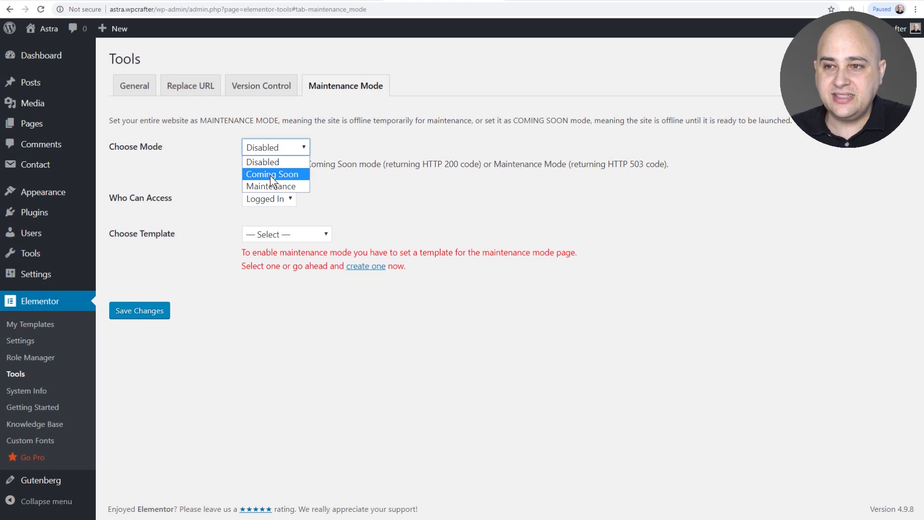
pyautogui.moveTo(276, 189)
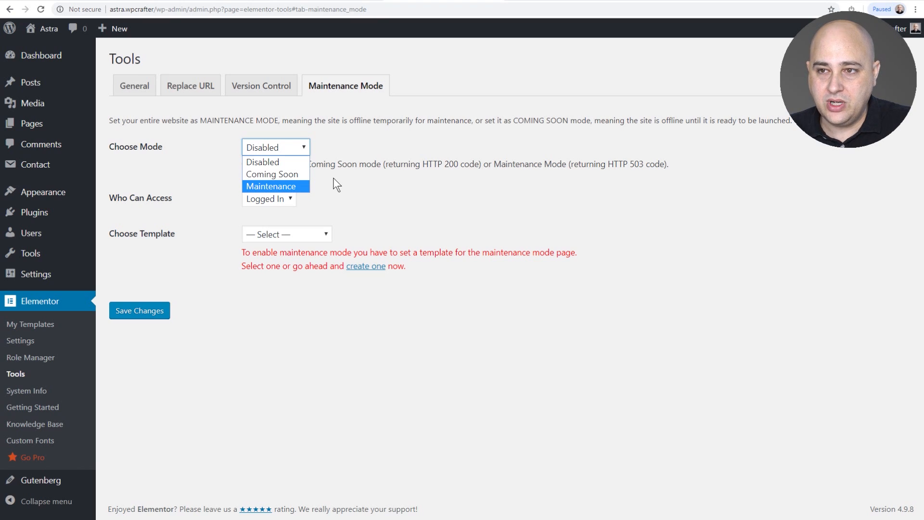
pyautogui.moveTo(290, 175)
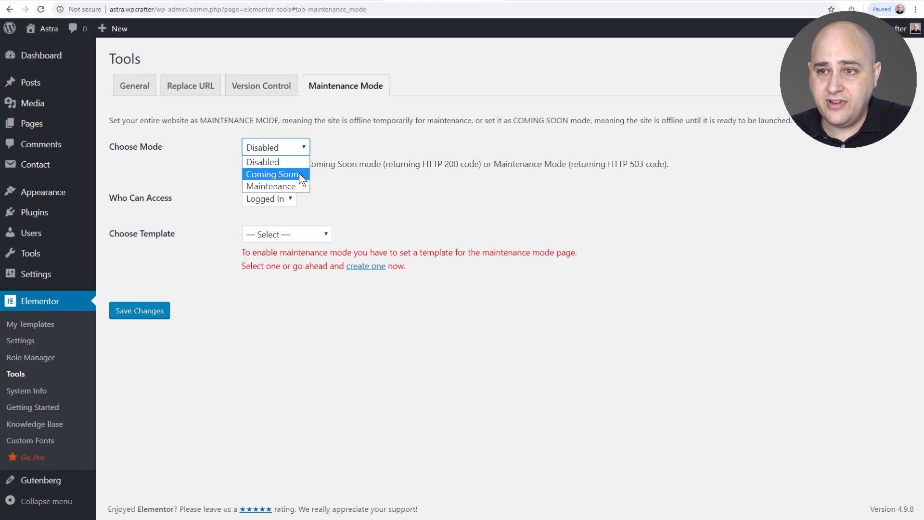
pyautogui.click(273, 174)
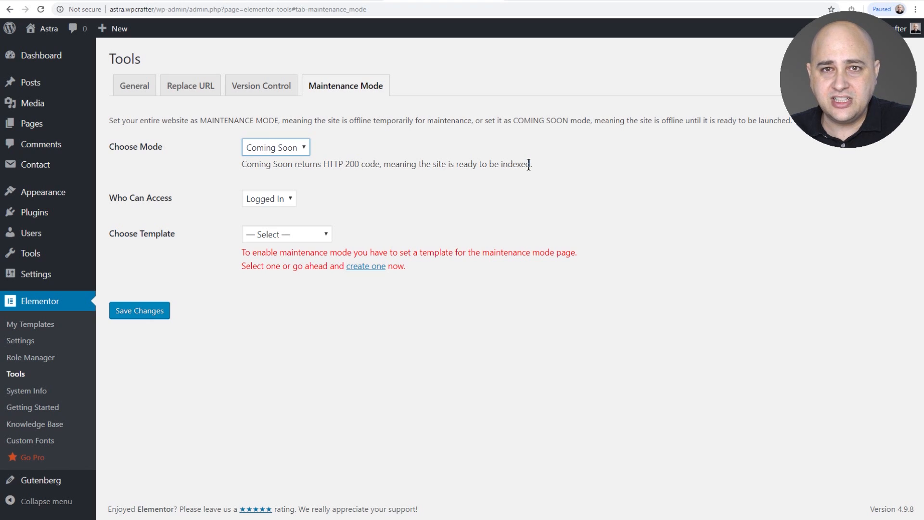
pyautogui.moveTo(119, 199)
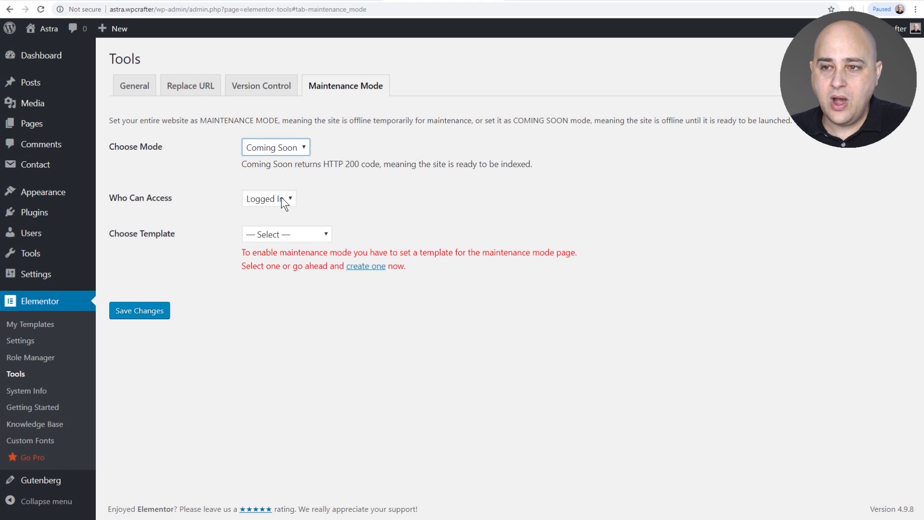
# - Try Who Can Access as Custom, then set it back to Logged In
pyautogui.click(269, 198)
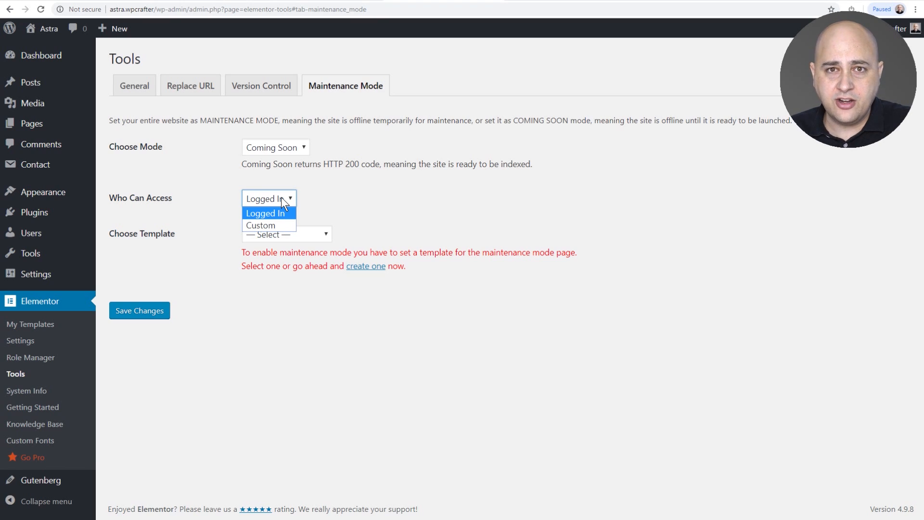
pyautogui.moveTo(265, 225)
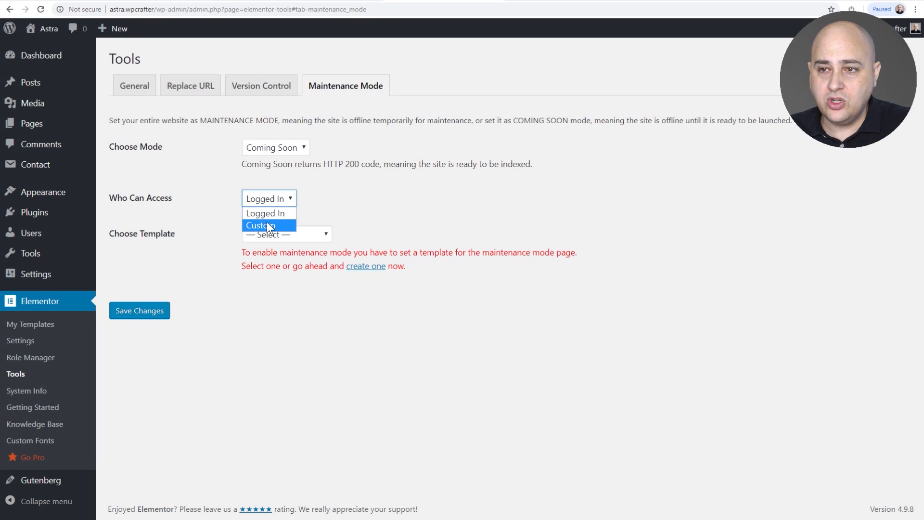
pyautogui.click(259, 226)
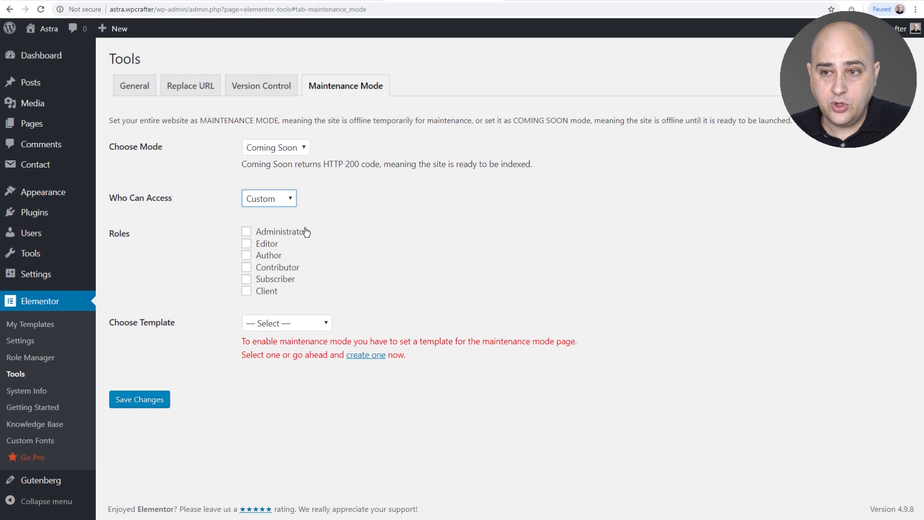
pyautogui.click(269, 199)
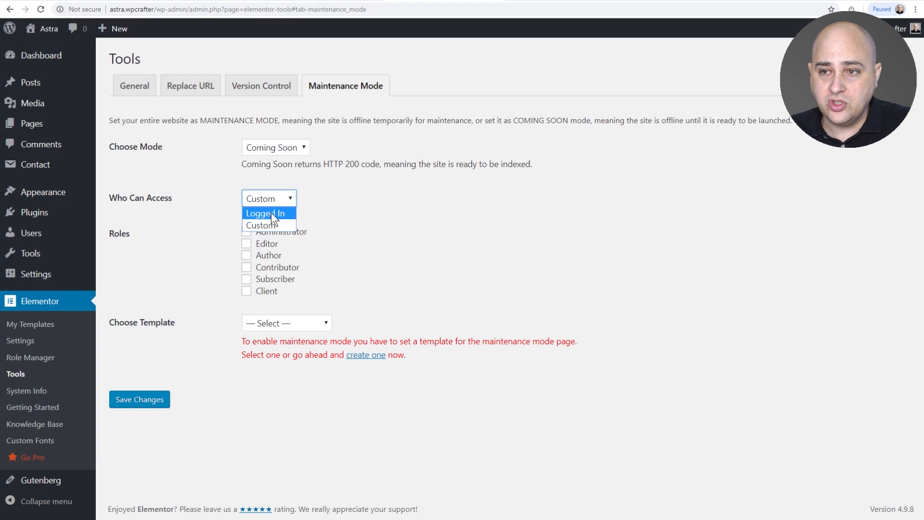
pyautogui.click(266, 212)
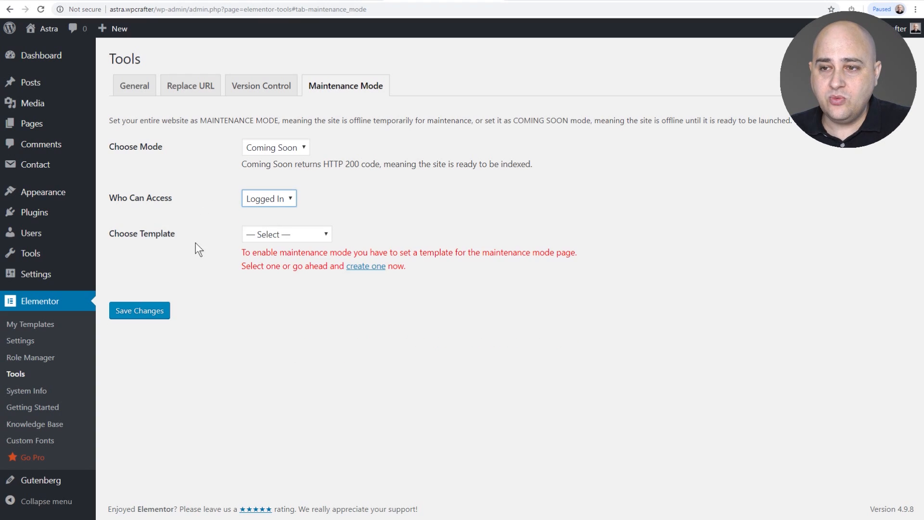
# - Check the Choose Template dropdown, then go to Elementor's My Templates list
pyautogui.click(287, 233)
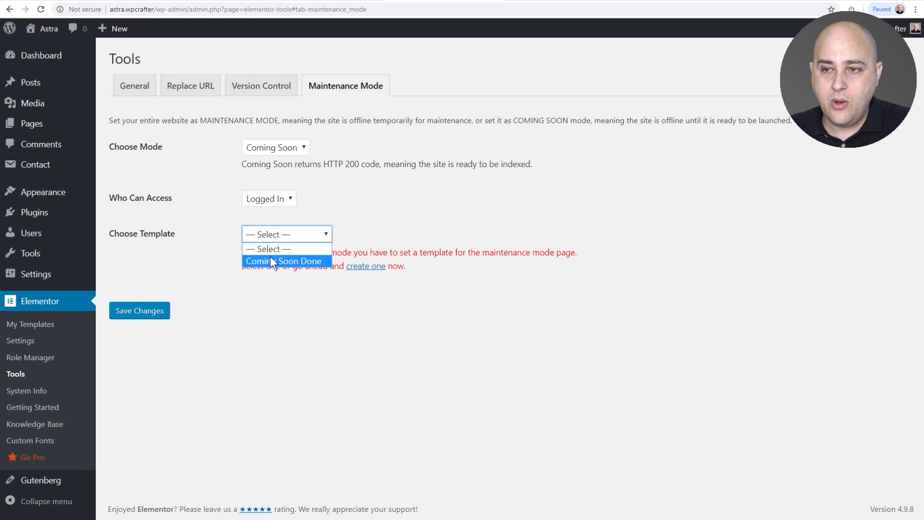
pyautogui.moveTo(281, 264)
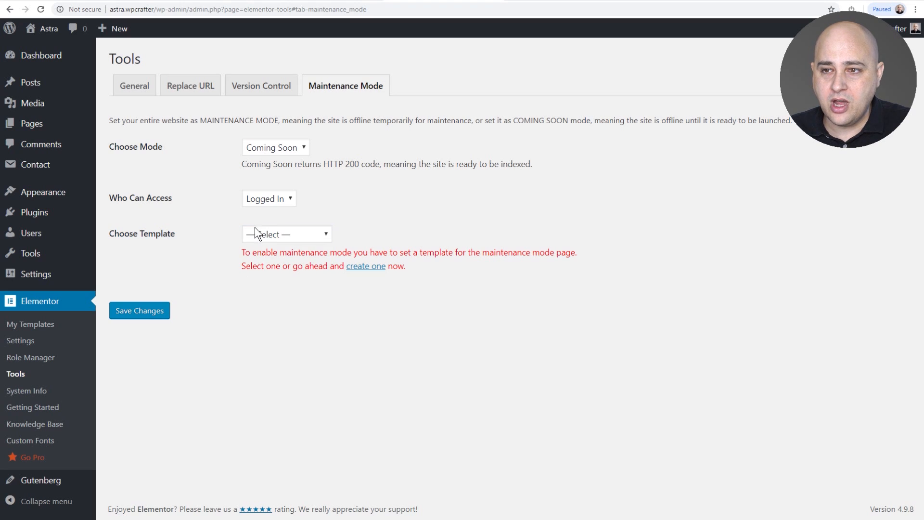
pyautogui.moveTo(35, 331)
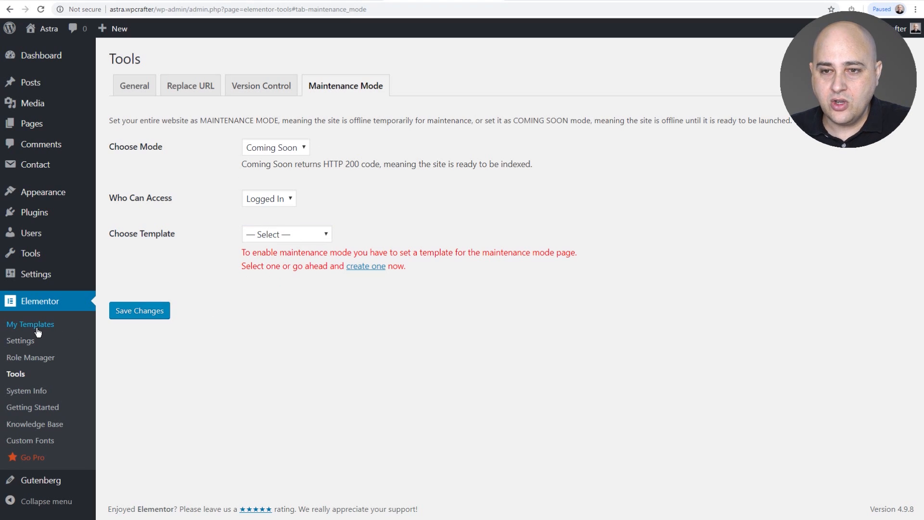
pyautogui.click(30, 323)
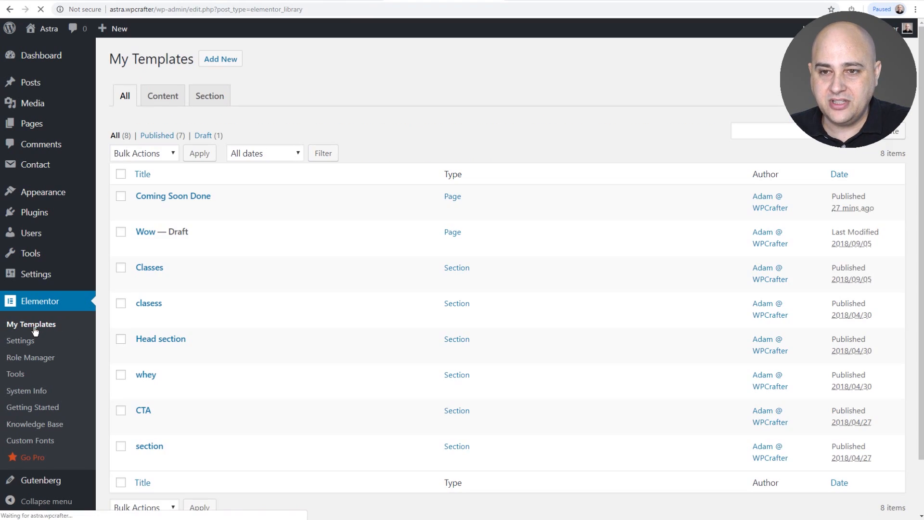
# - Create a new Page-type template named 'Coming Soon Template'
pyautogui.click(221, 59)
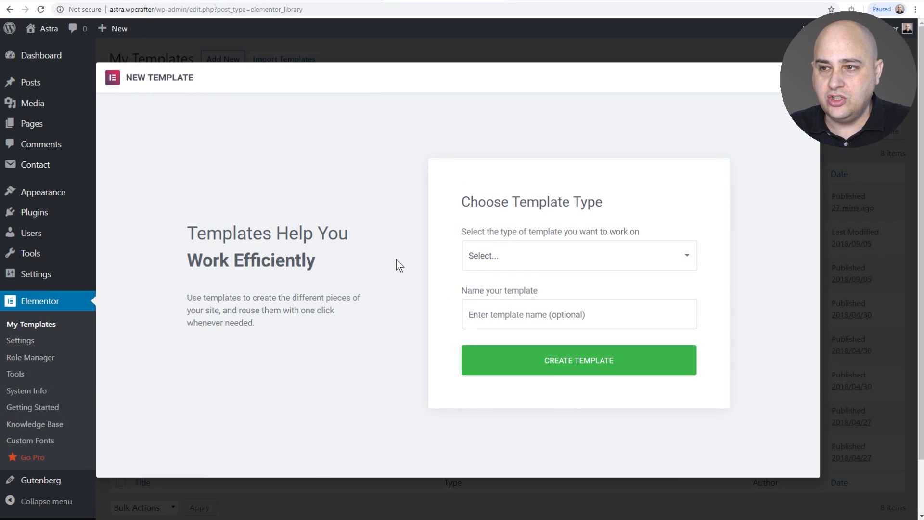
pyautogui.click(579, 255)
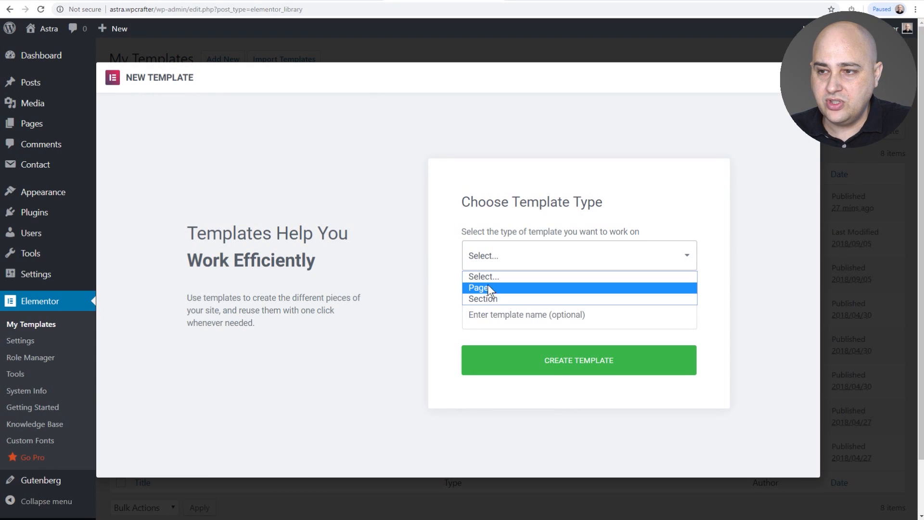
pyautogui.click(477, 287)
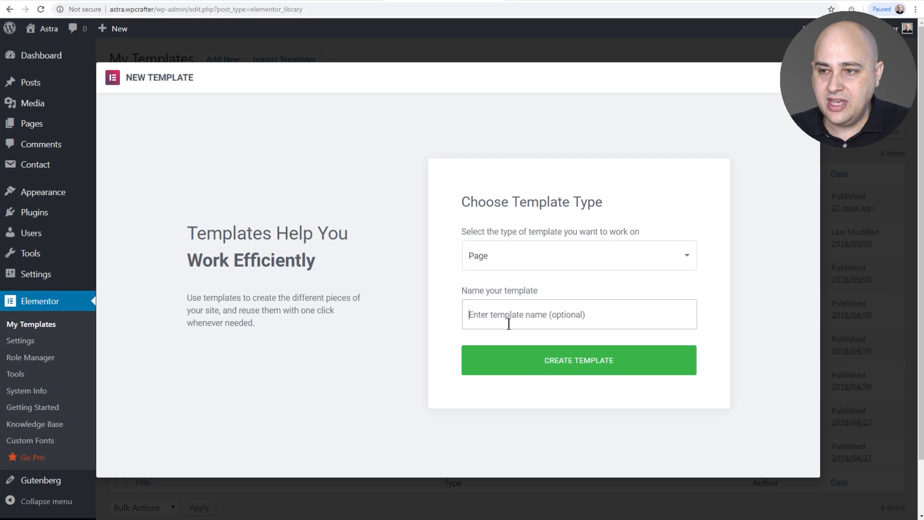
pyautogui.write('Coming Soon Template')
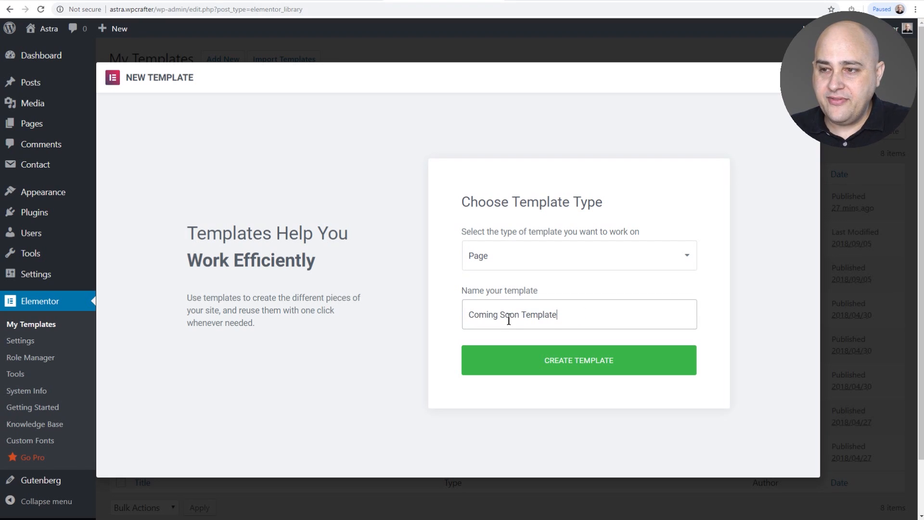
pyautogui.click(579, 360)
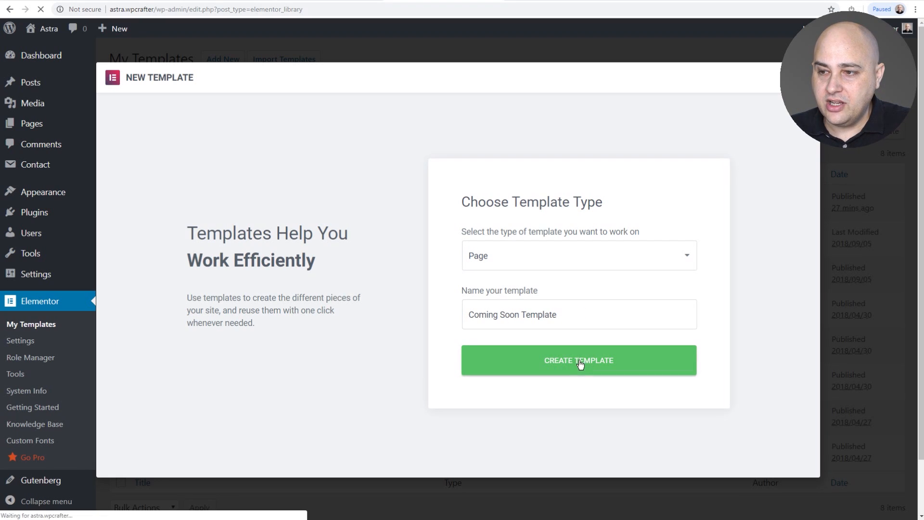
pyautogui.click(579, 360)
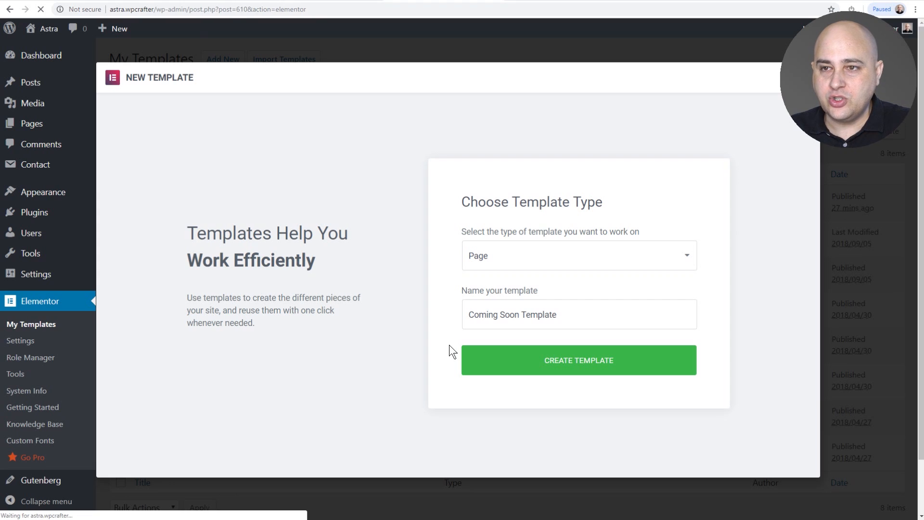
pyautogui.click(578, 360)
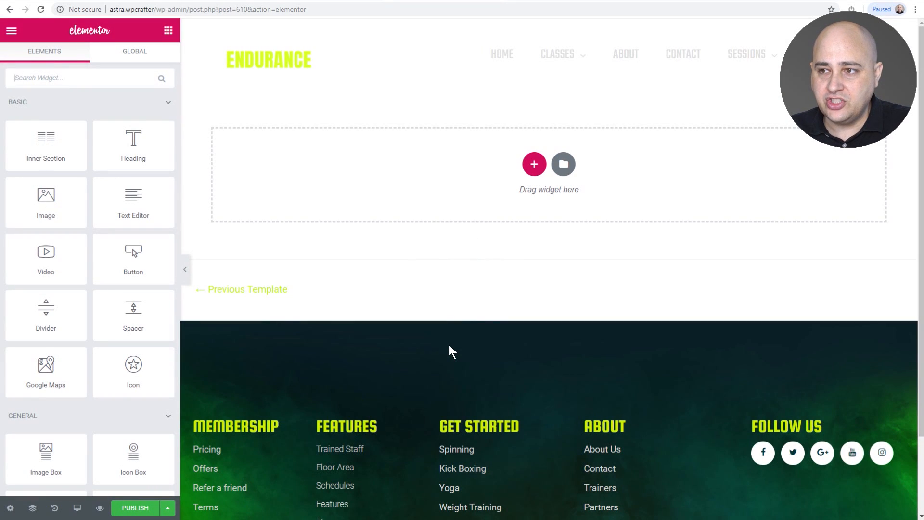
pyautogui.moveTo(477, 283)
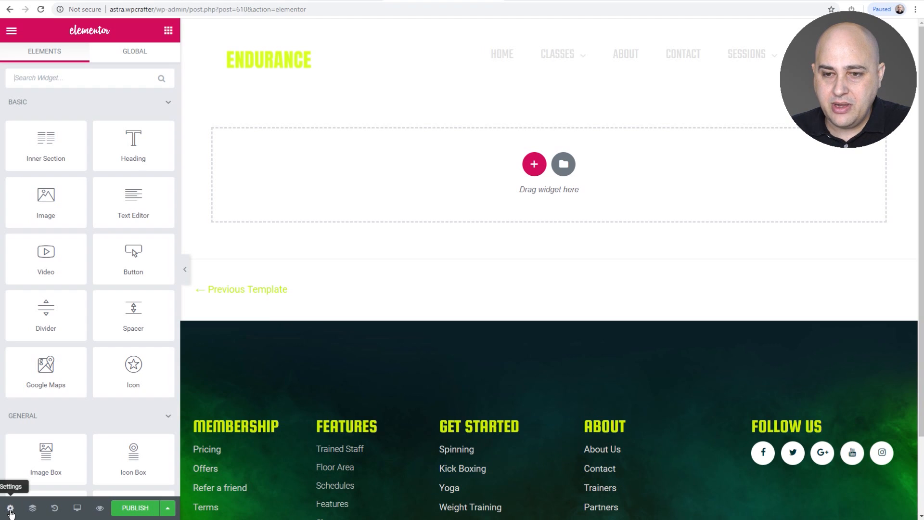
# - Set the template's Page Layout to Elementor Canvas, removing the theme header and footer
pyautogui.click(13, 508)
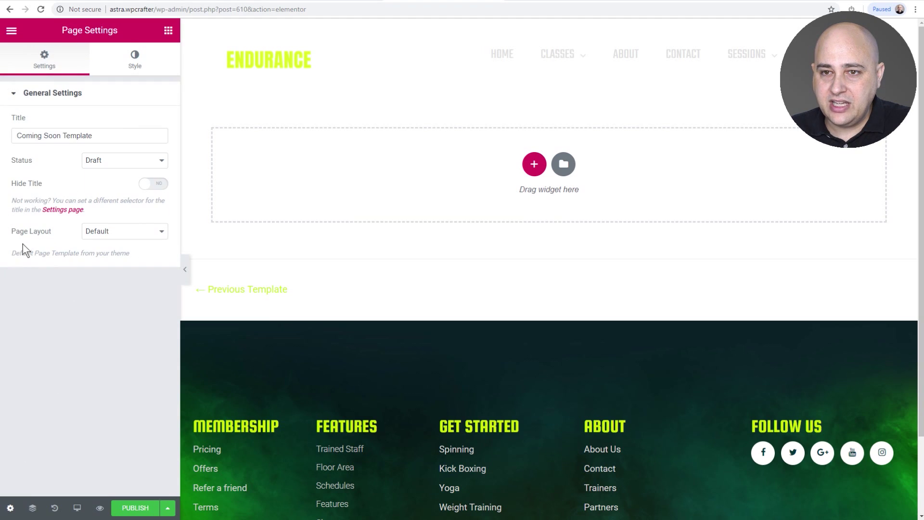
pyautogui.click(124, 231)
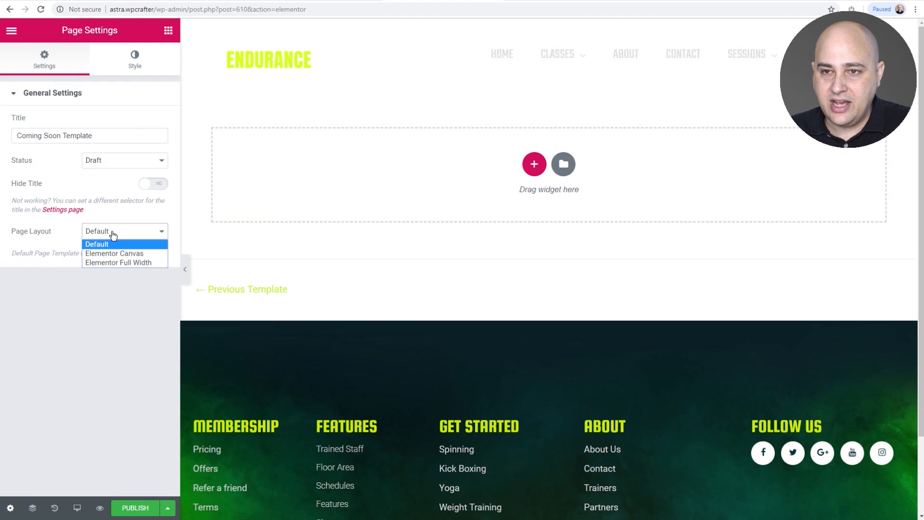
pyautogui.moveTo(115, 253)
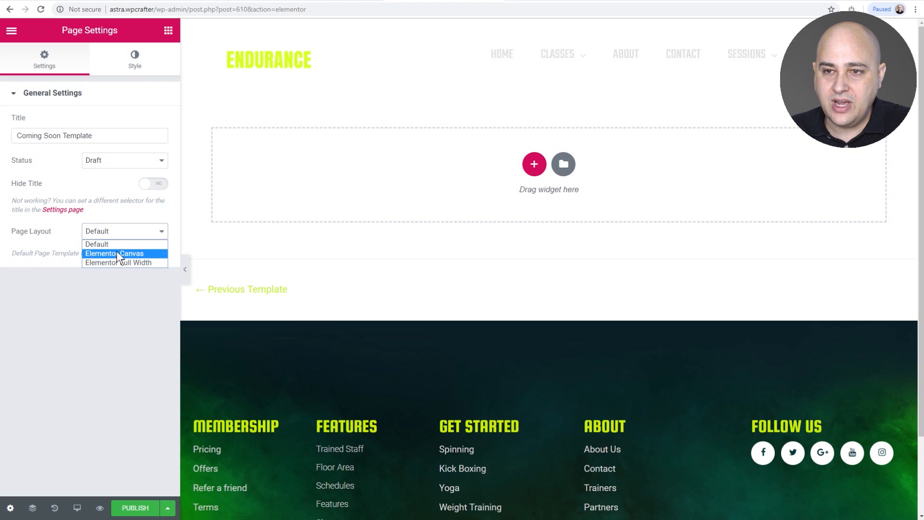
pyautogui.click(115, 253)
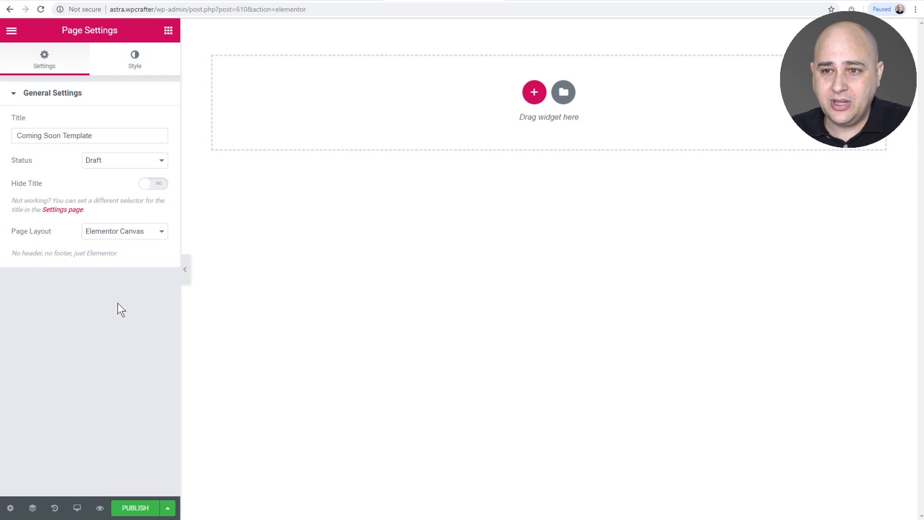
pyautogui.moveTo(264, 265)
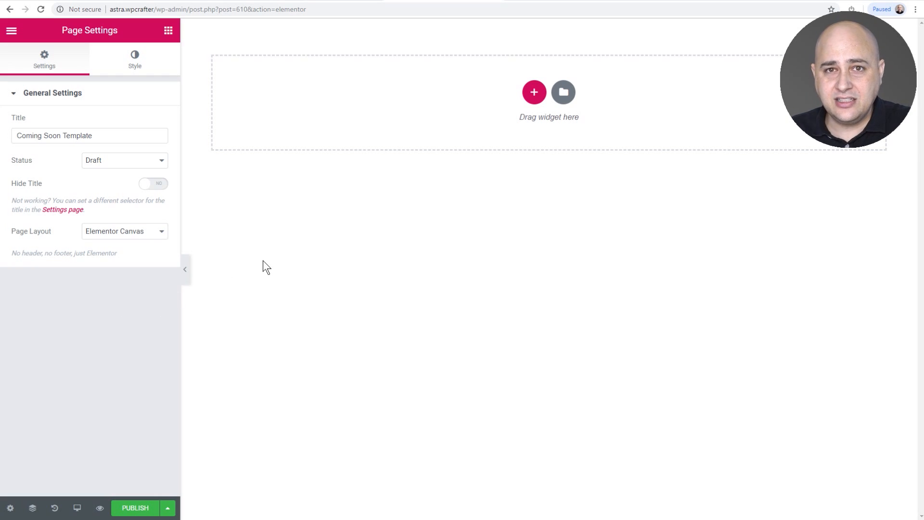
pyautogui.moveTo(292, 263)
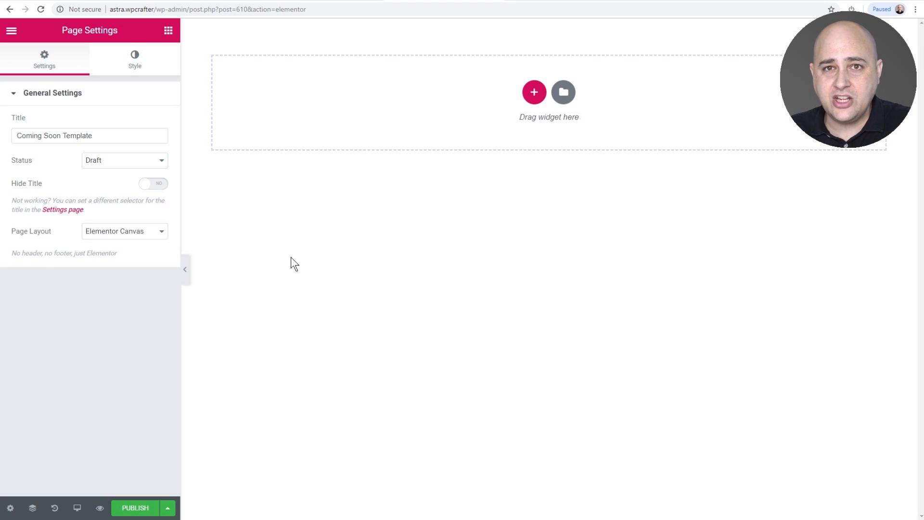
pyautogui.moveTo(563, 92)
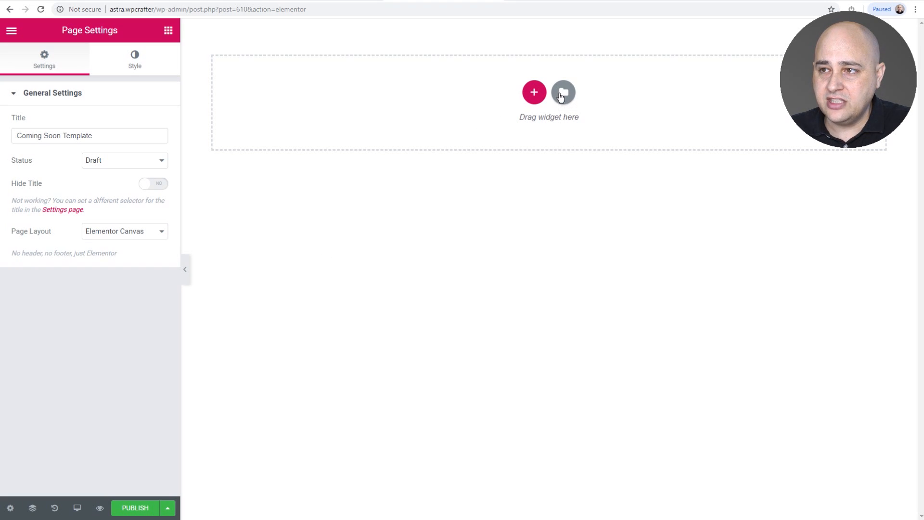
# - Open the Elementor template library on the Pages tab and browse the designs
pyautogui.click(562, 93)
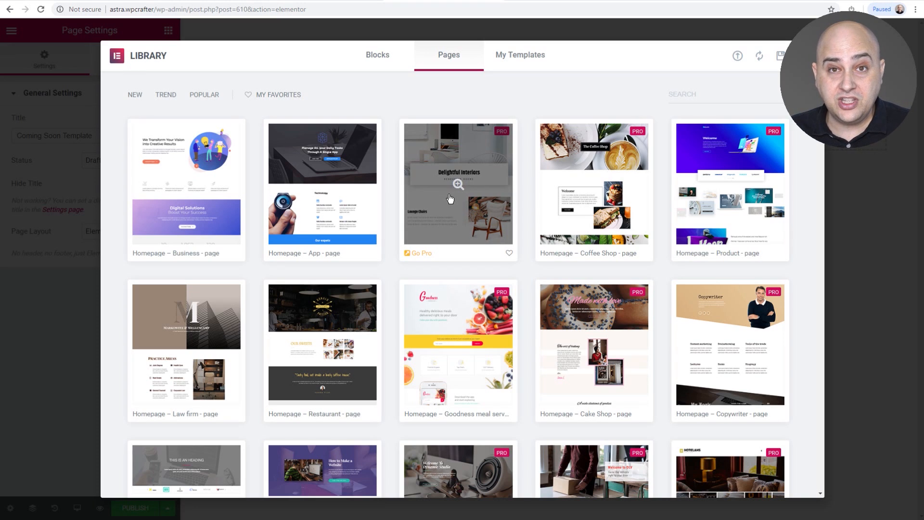
pyautogui.scroll(-3)
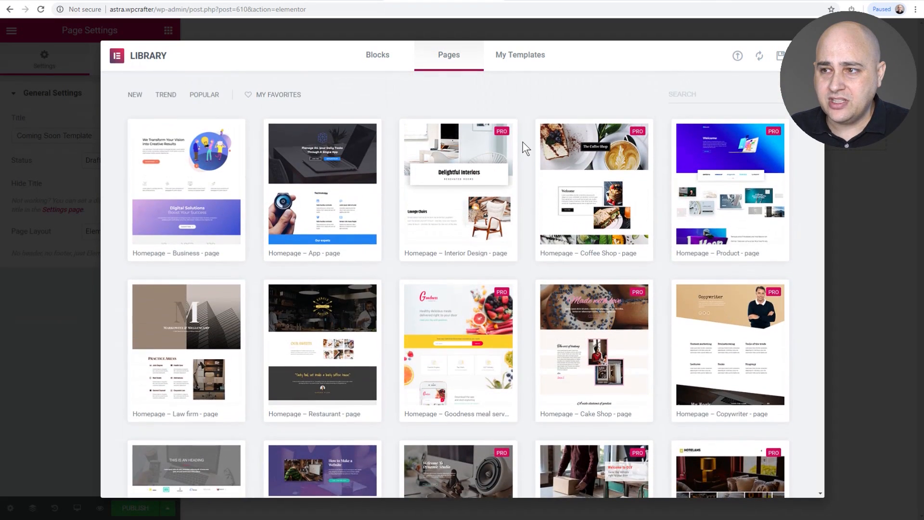
pyautogui.moveTo(637, 110)
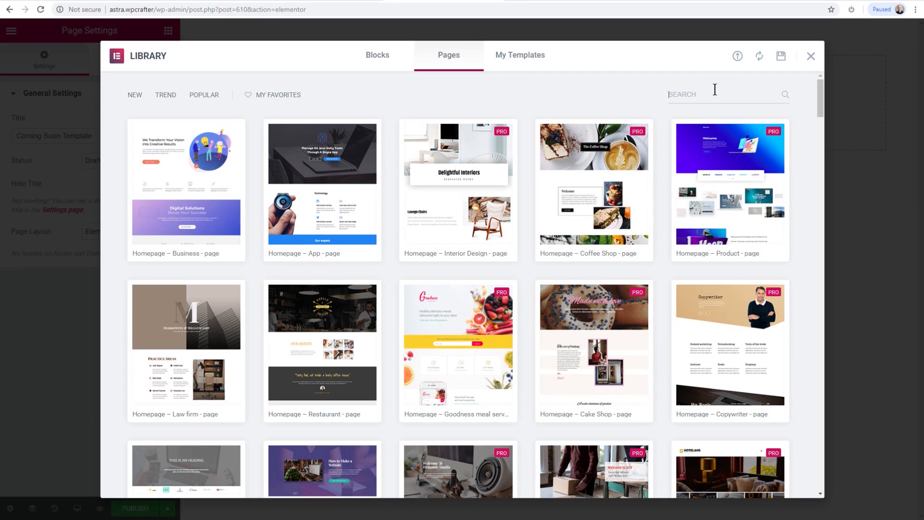
# - Search the library for 'COMING SOON', preview the flower Coming Soon 9 design and insert it
pyautogui.write('COMING SOON')
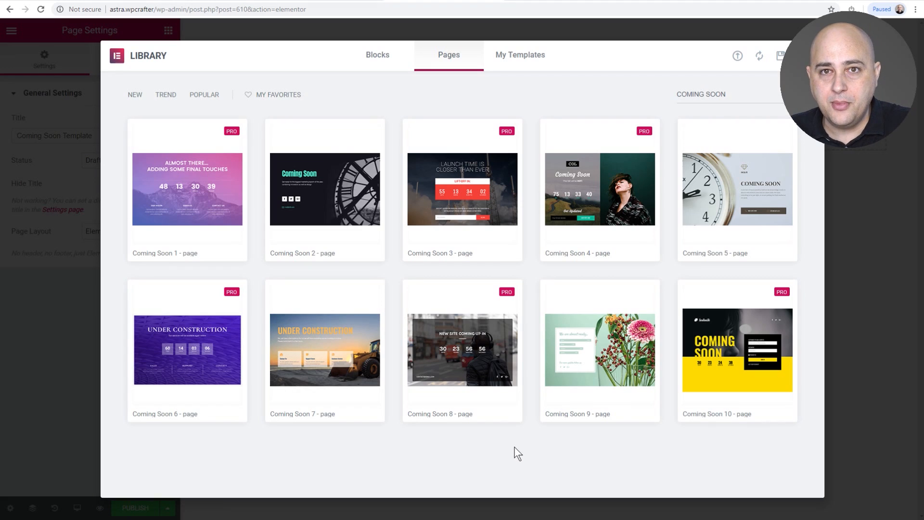
pyautogui.moveTo(512, 463)
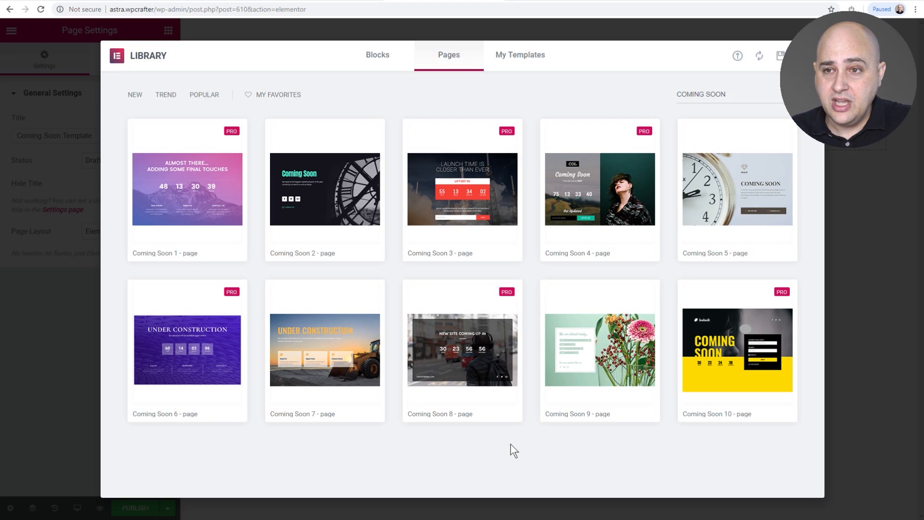
pyautogui.moveTo(173, 203)
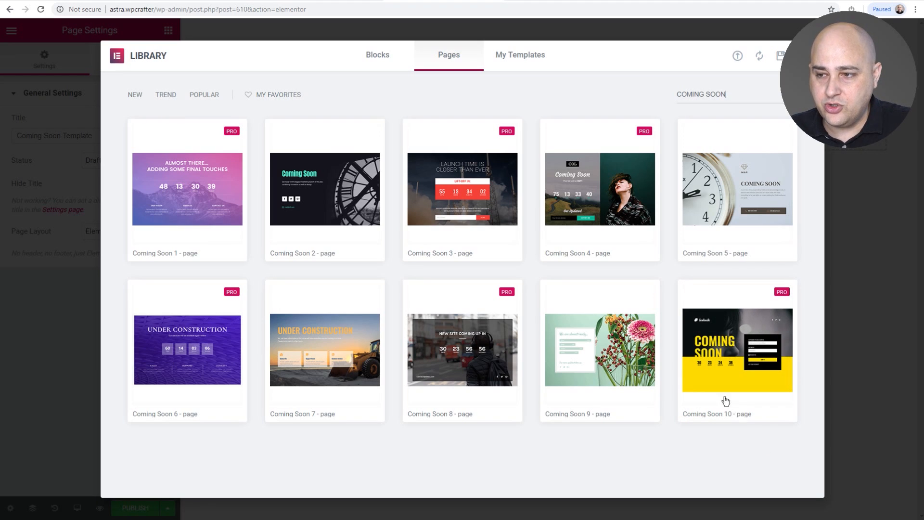
pyautogui.moveTo(666, 323)
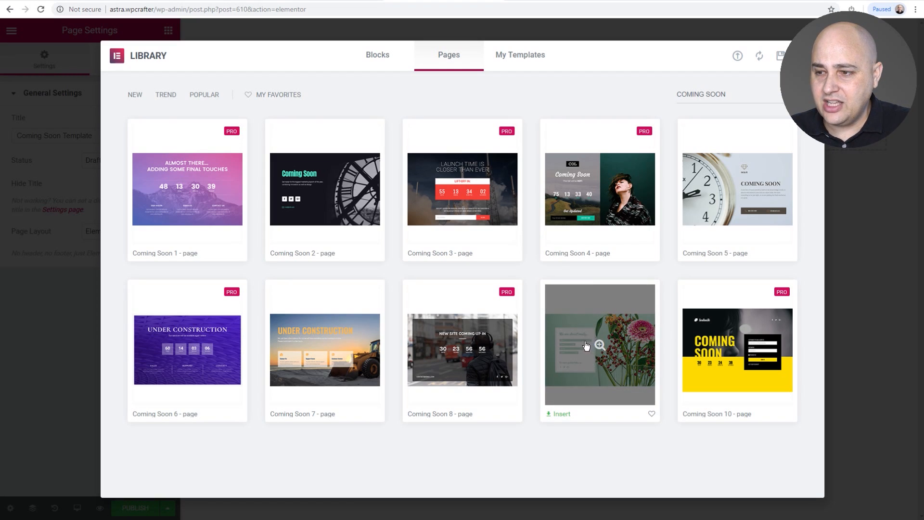
pyautogui.moveTo(589, 350)
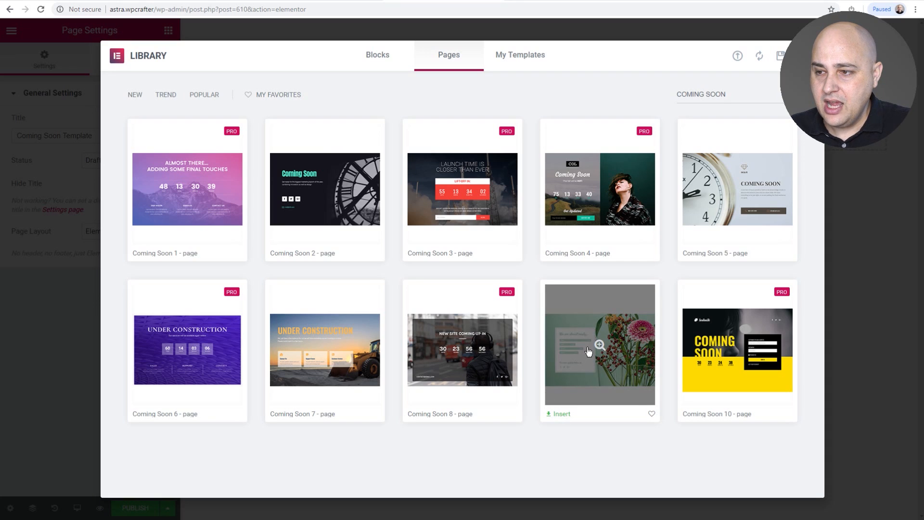
pyautogui.click(599, 343)
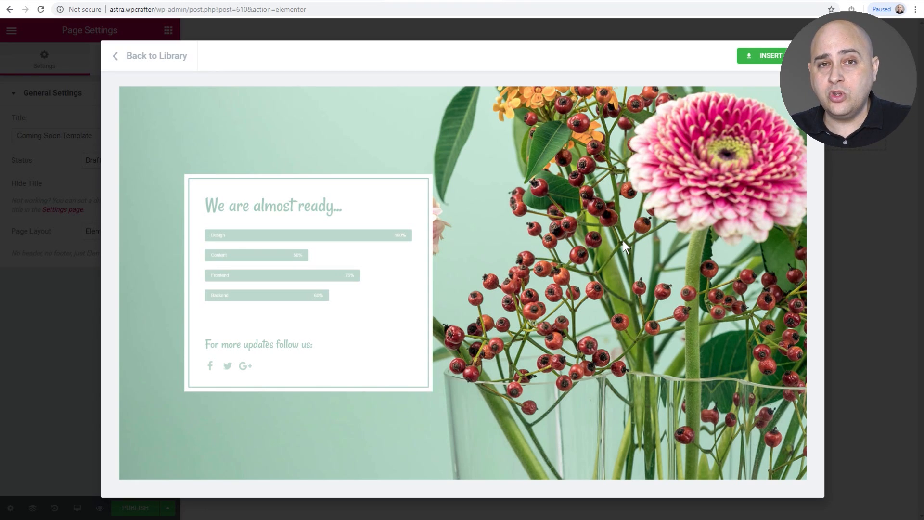
pyautogui.moveTo(778, 72)
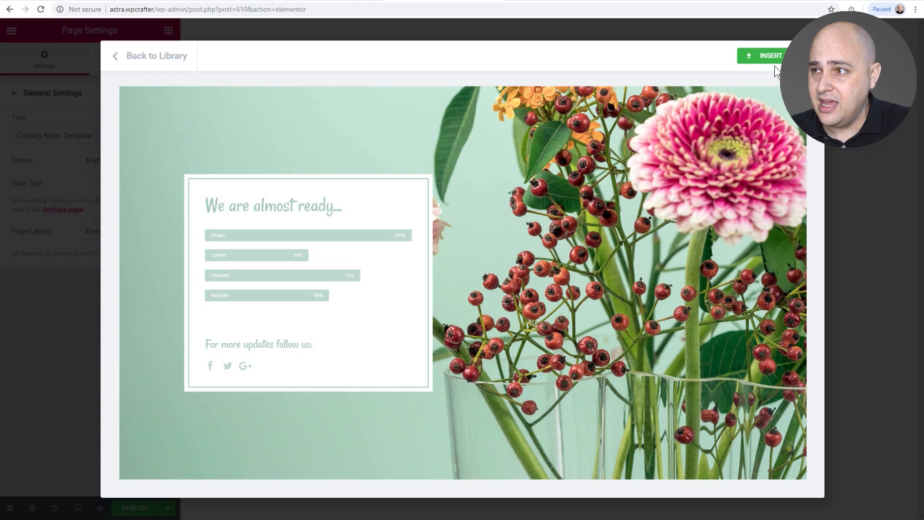
pyautogui.click(764, 56)
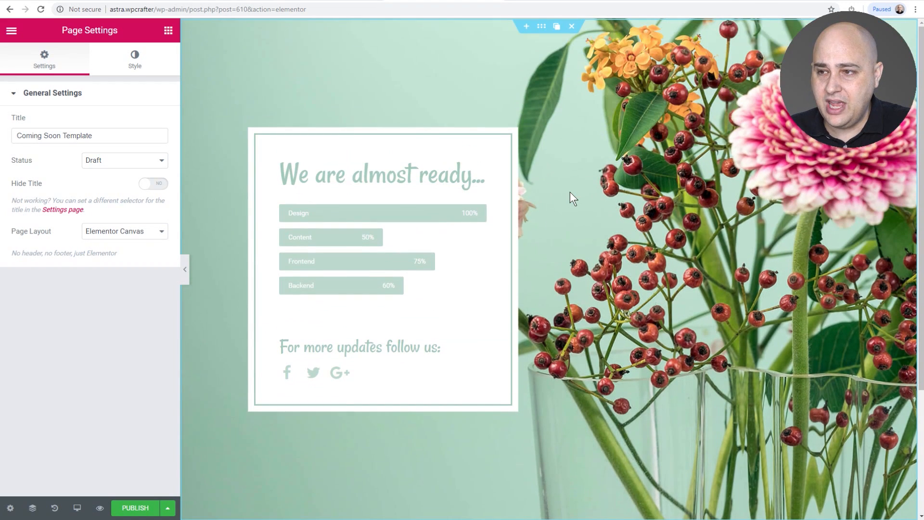
pyautogui.moveTo(609, 226)
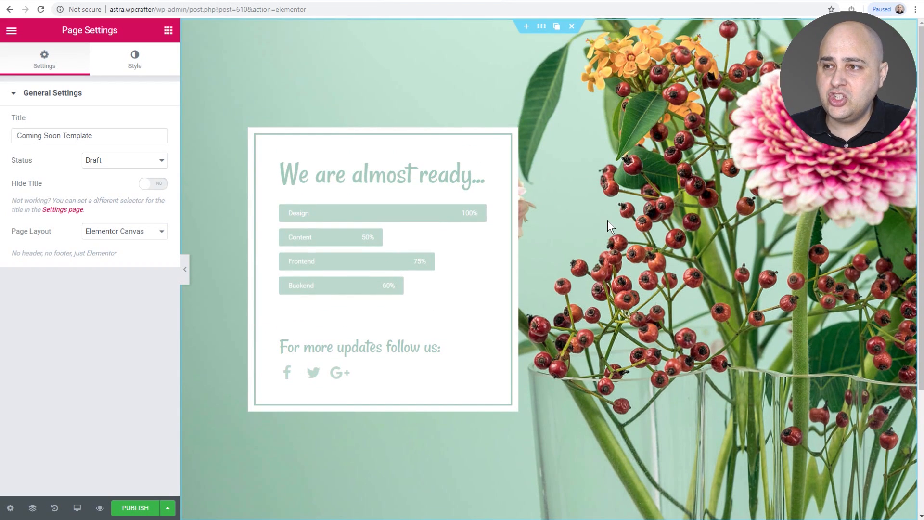
pyautogui.moveTo(561, 107)
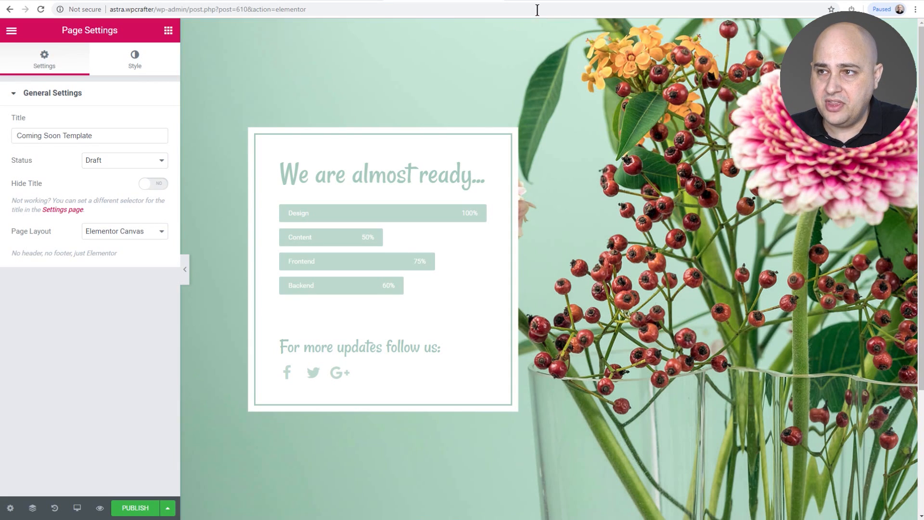
pyautogui.moveTo(541, 28)
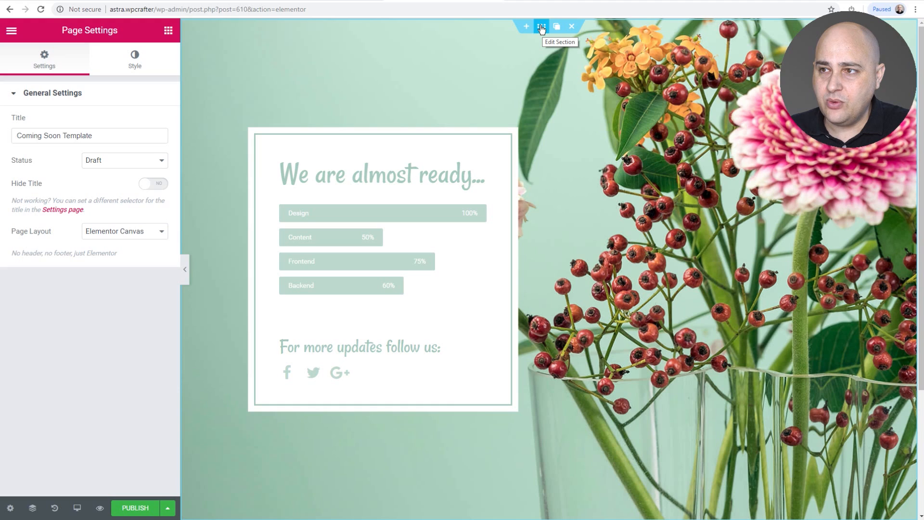
# - Open the main section's Style settings showing its flower background, then start publishing
pyautogui.click(541, 26)
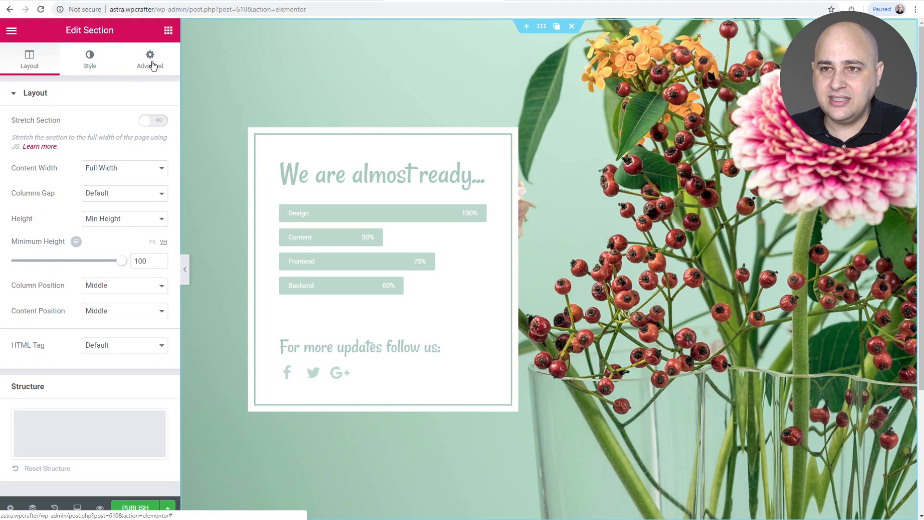
pyautogui.click(88, 60)
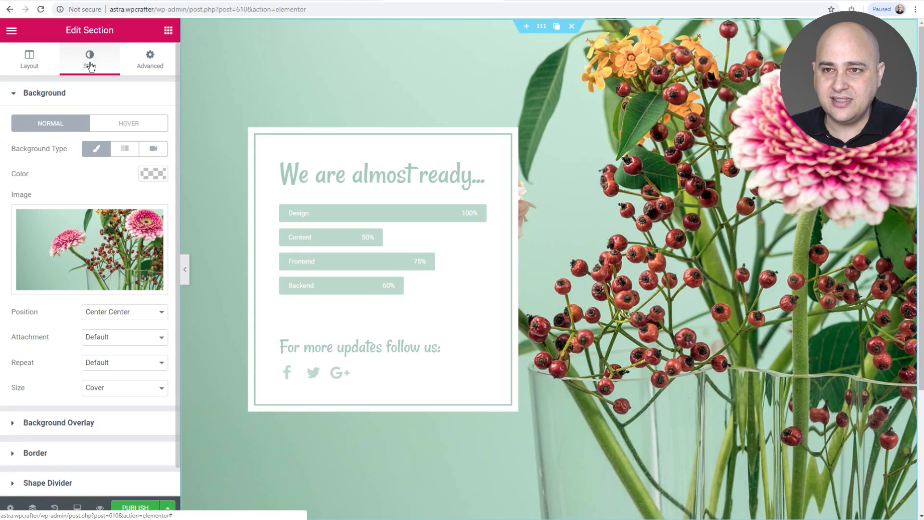
pyautogui.moveTo(93, 246)
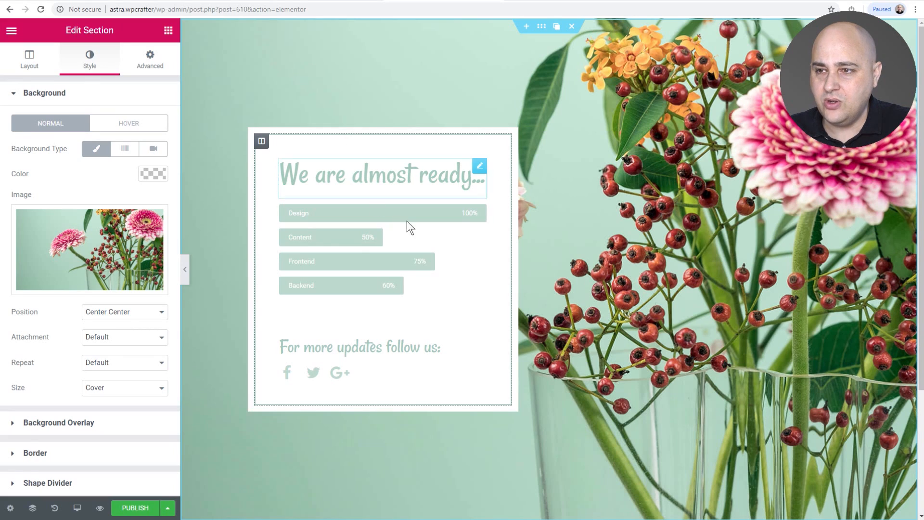
pyautogui.click(359, 347)
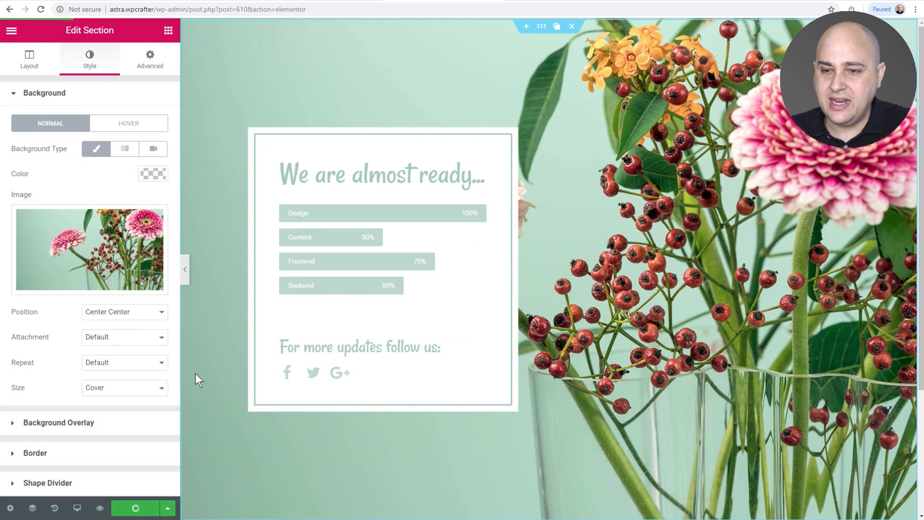
# - Publish the Coming Soon Template and exit the editor to the WordPress dashboard
pyautogui.click(134, 508)
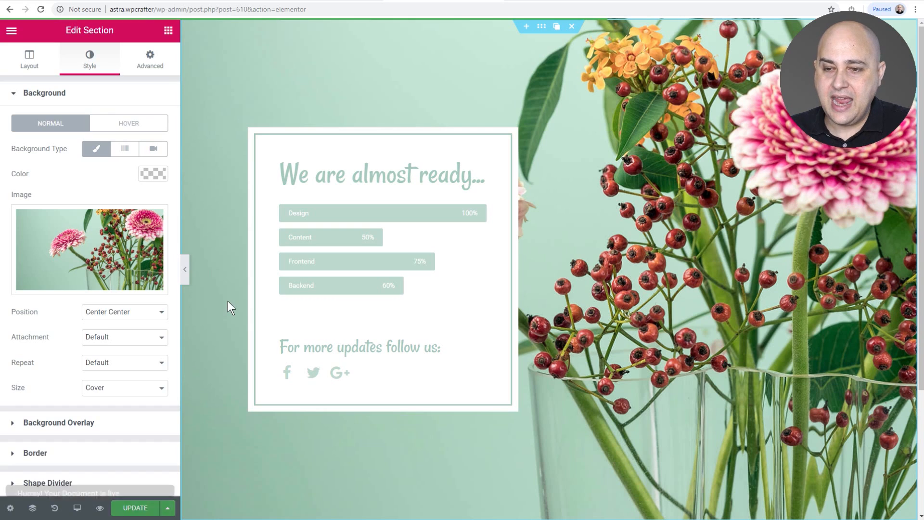
pyautogui.click(135, 508)
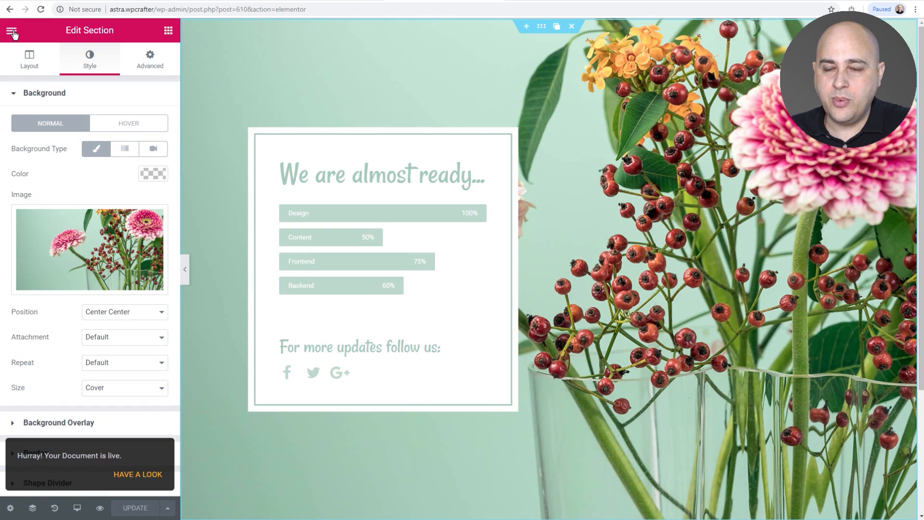
pyautogui.click(14, 30)
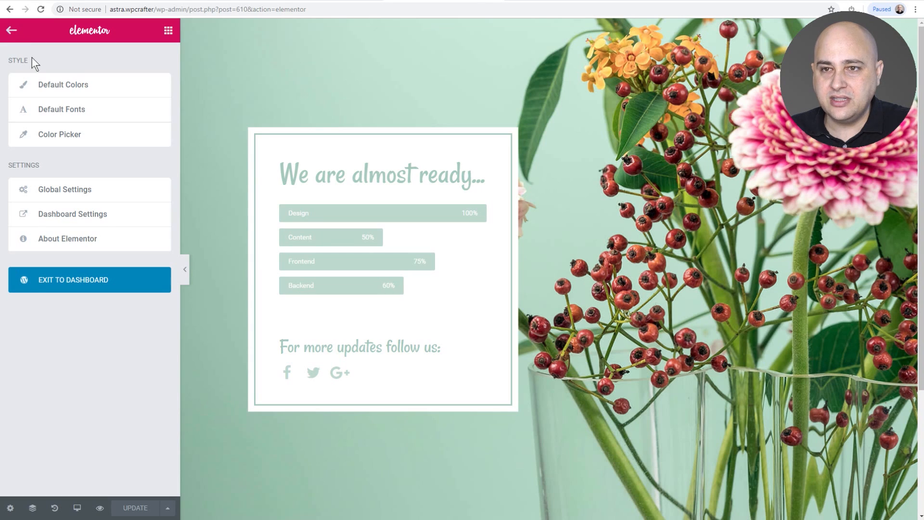
pyautogui.click(88, 279)
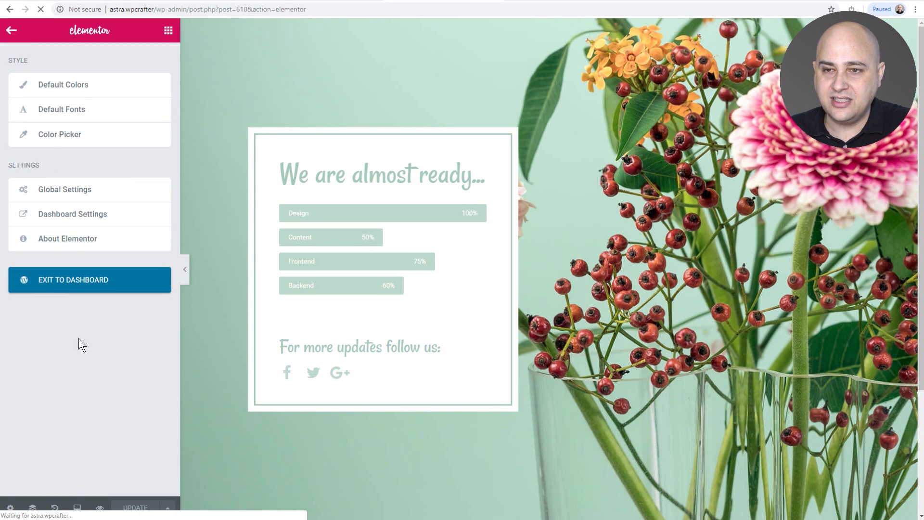
pyautogui.click(88, 279)
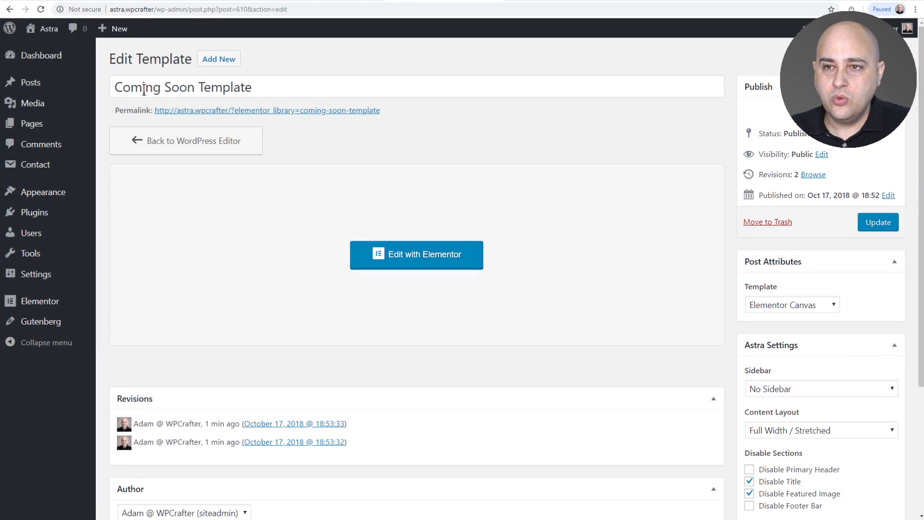
pyautogui.tripleClick(183, 87)
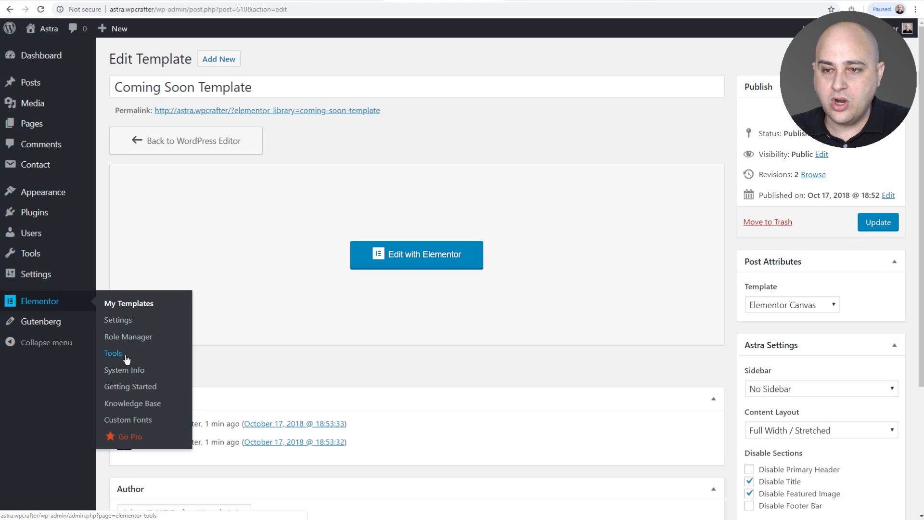
# - Save Maintenance Mode as Coming Soon using Coming Soon Template so maintenance mode turns ON
pyautogui.click(114, 353)
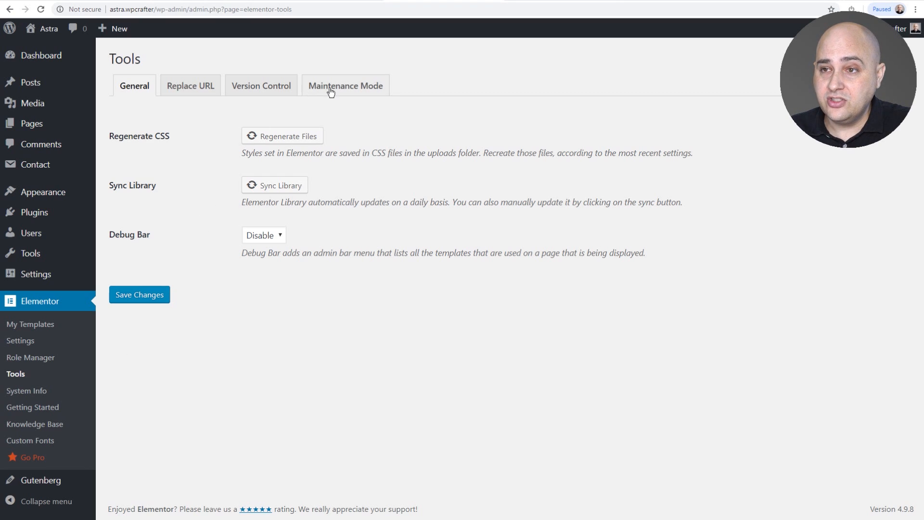
pyautogui.click(346, 86)
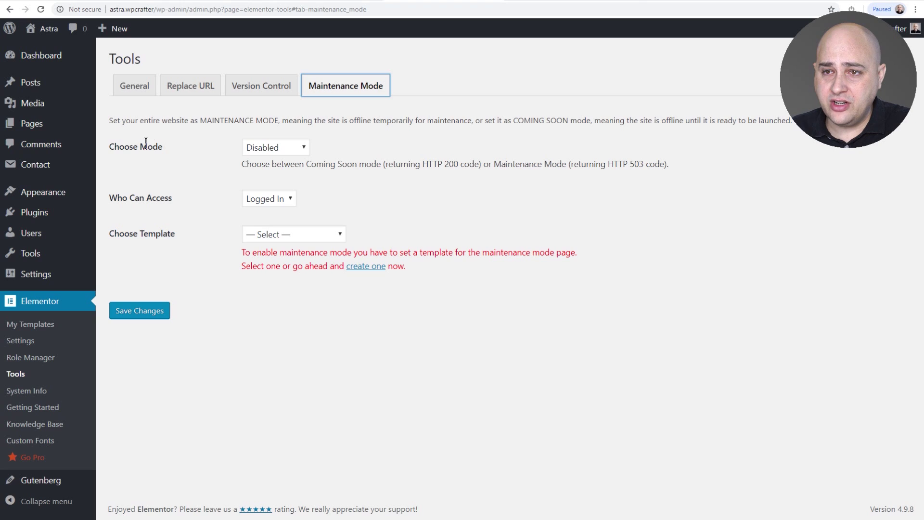
pyautogui.click(275, 146)
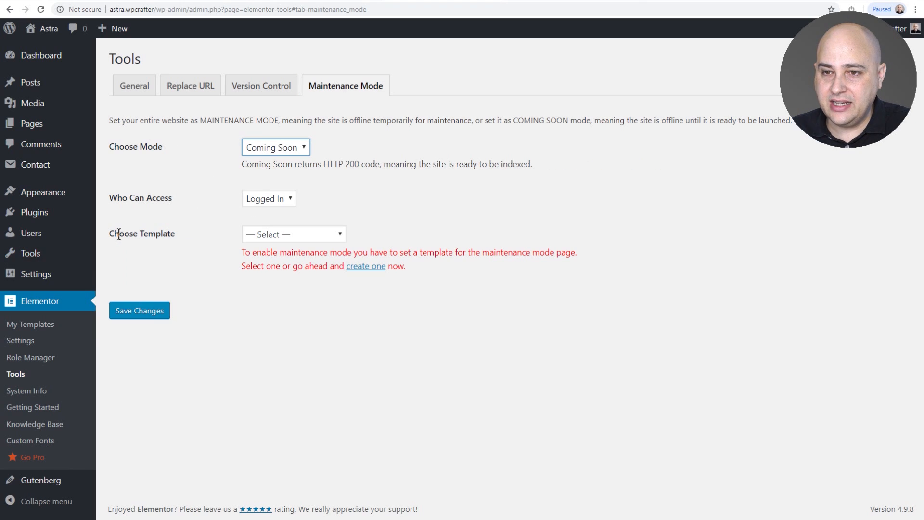
pyautogui.click(293, 234)
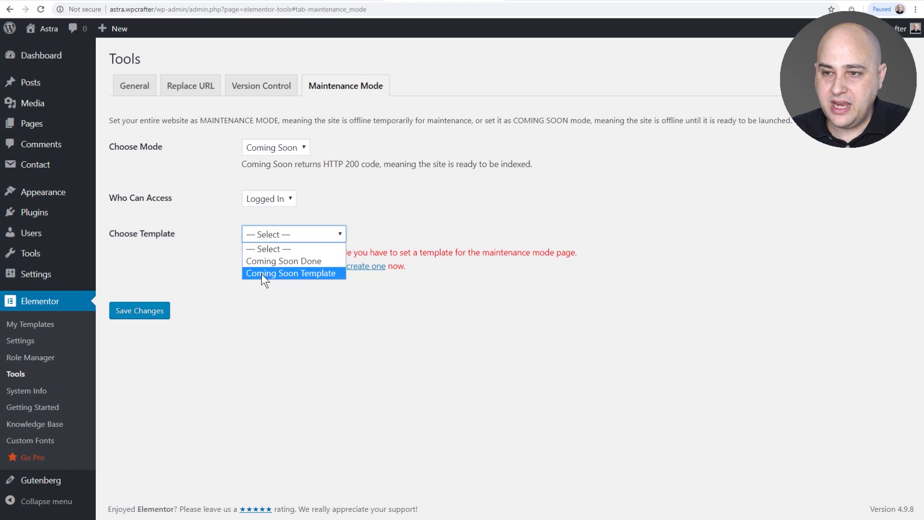
pyautogui.click(294, 273)
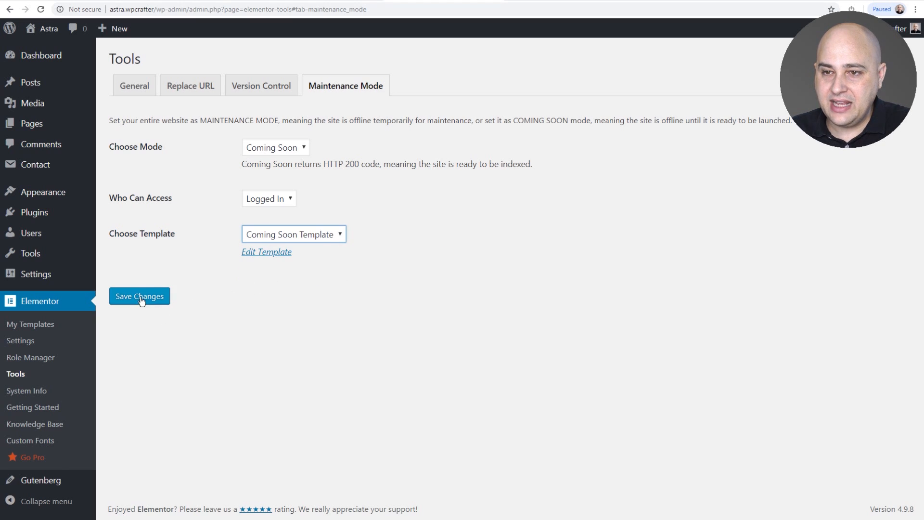
pyautogui.click(139, 296)
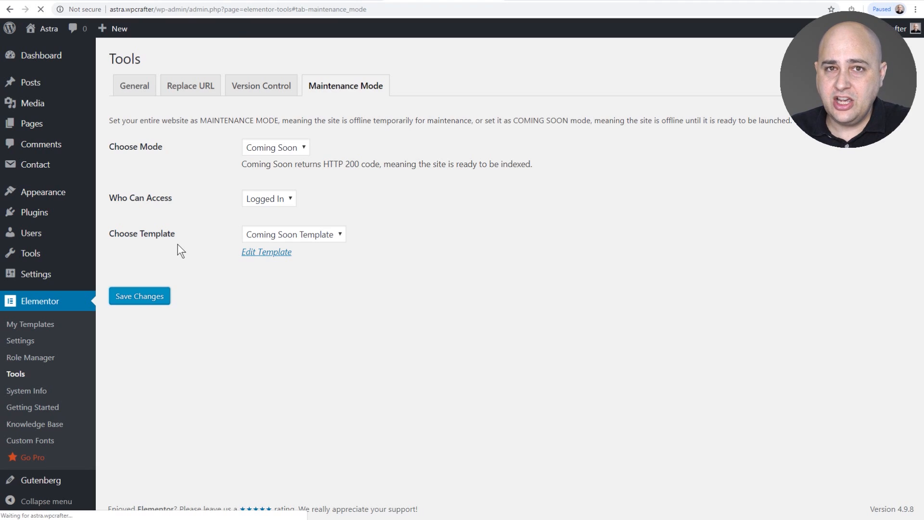
pyautogui.click(138, 296)
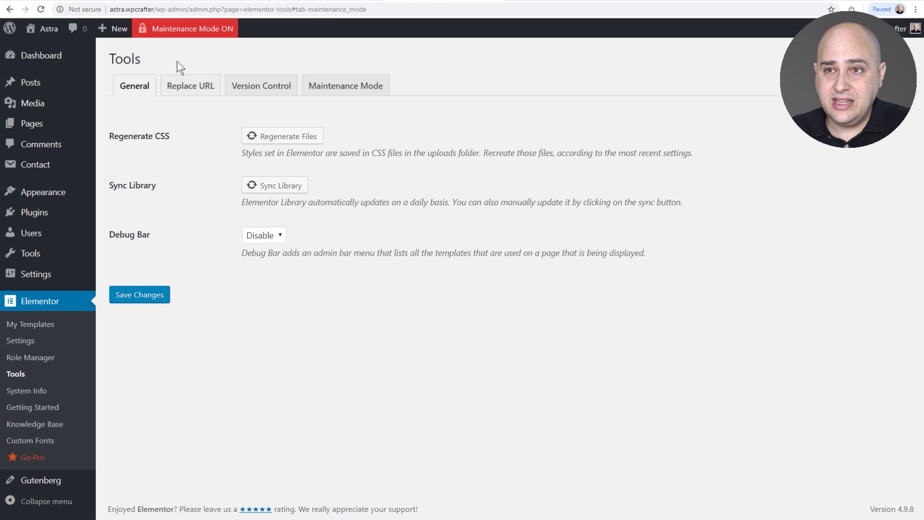
pyautogui.moveTo(289, 51)
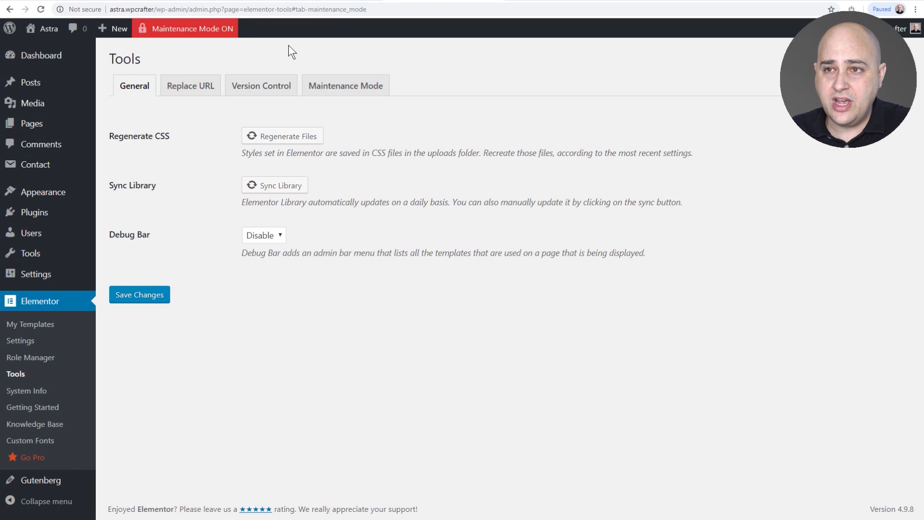
pyautogui.moveTo(198, 30)
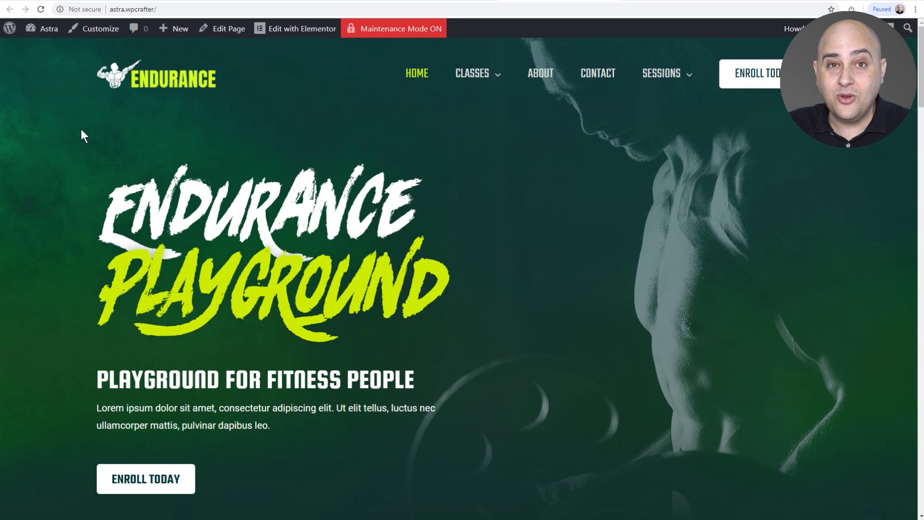
# - Select the site address in the address bar so it can be copied for an incognito visit
pyautogui.click(139, 8)
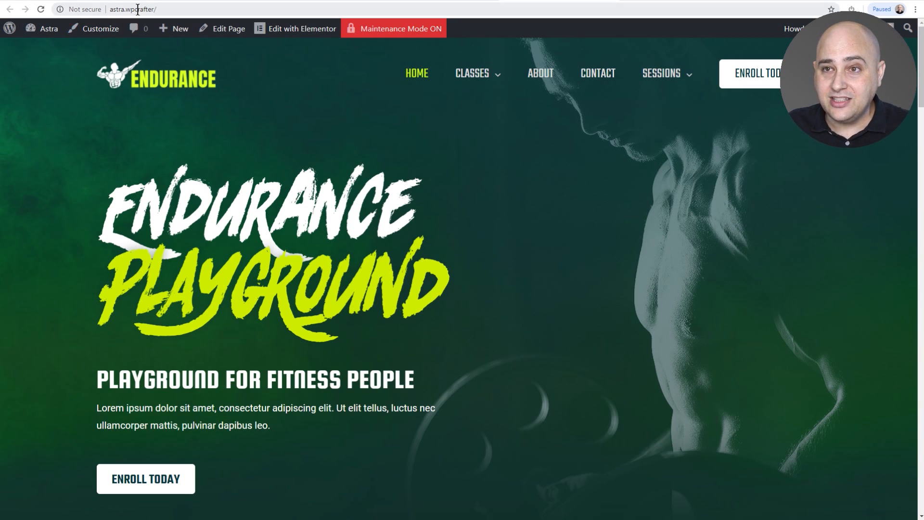
pyautogui.click(137, 9)
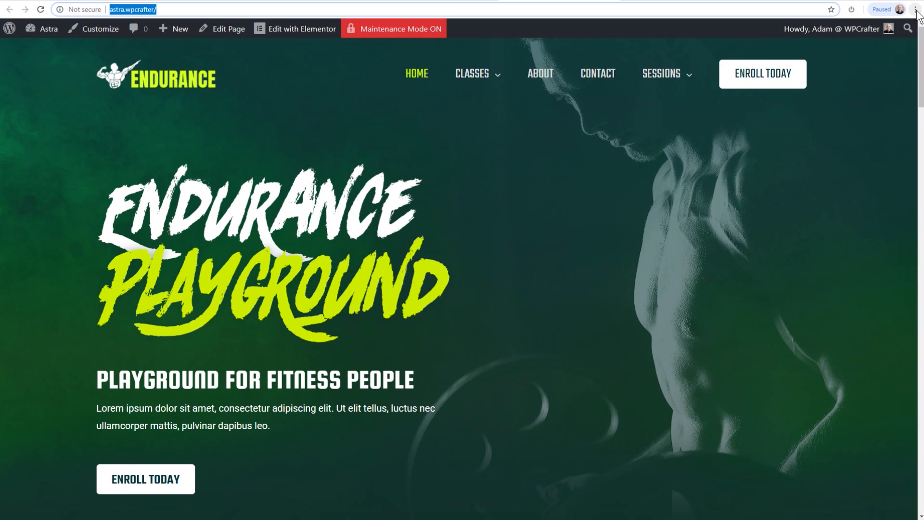
pyautogui.click(915, 9)
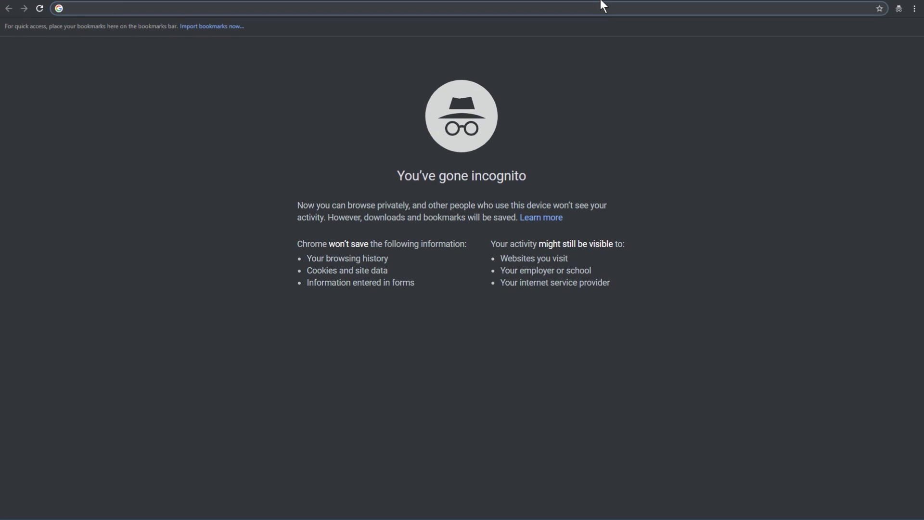
pyautogui.click(497, 8)
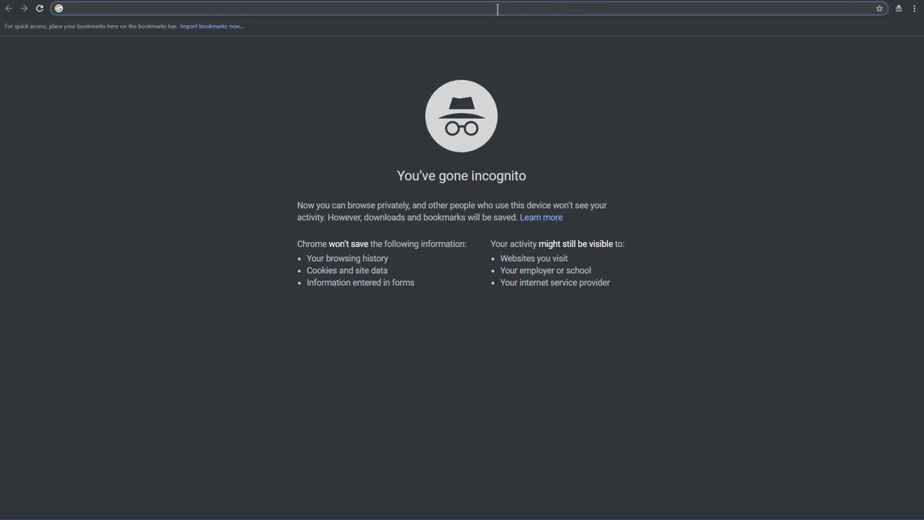
pyautogui.write('http://astra.wpcrafter/')
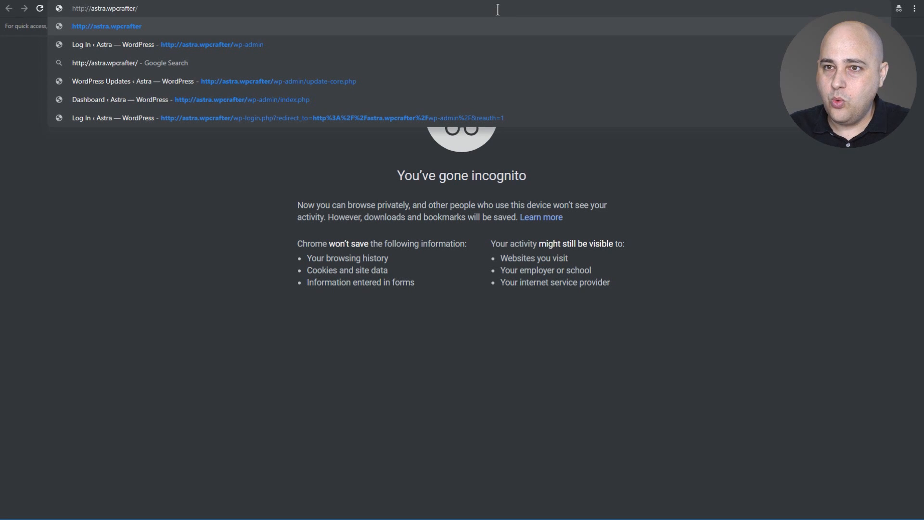
pyautogui.press('Enter')
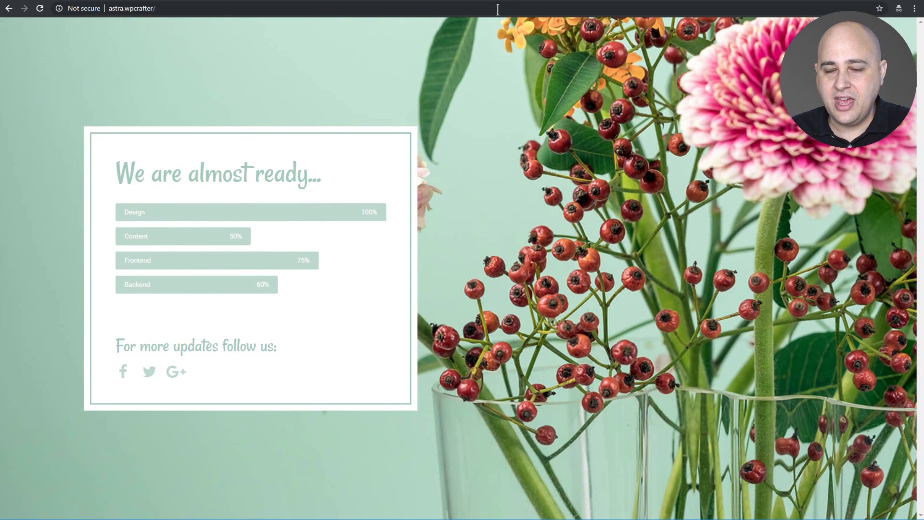
pyautogui.moveTo(508, 151)
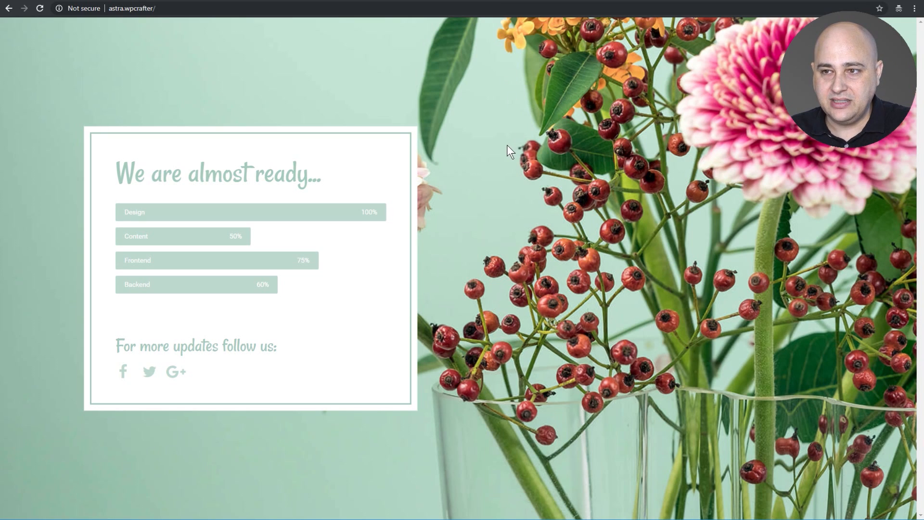
pyautogui.moveTo(494, 103)
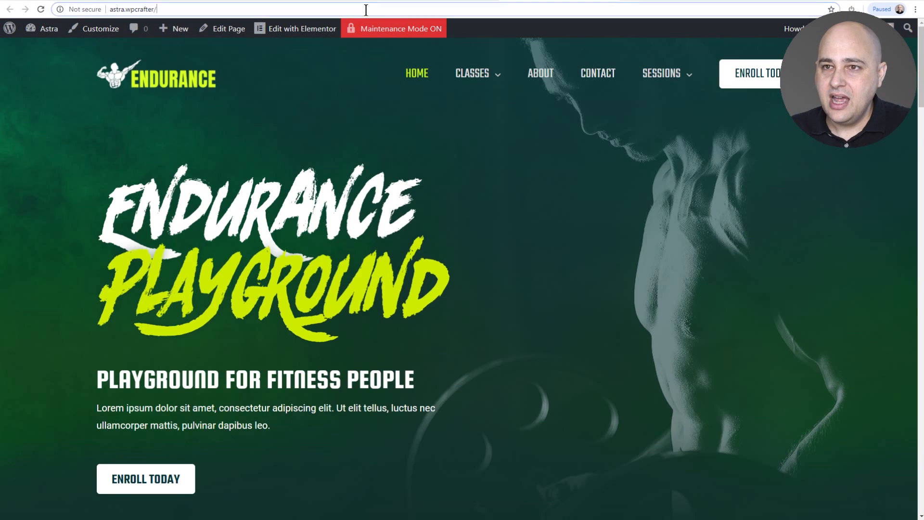
pyautogui.moveTo(438, 4)
pyautogui.write('?')
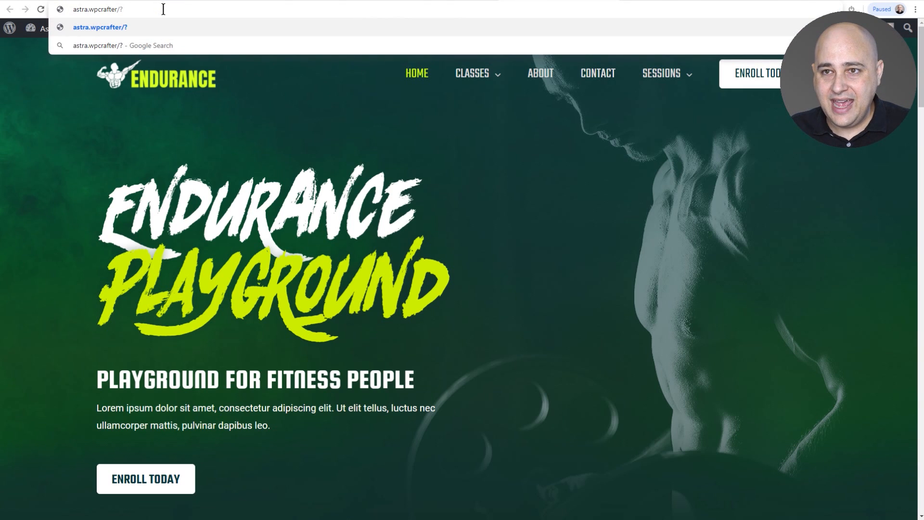
# - Run a logged-in site search for 'a' via ?s=a and review the results listing Contact first
pyautogui.write('s=a')
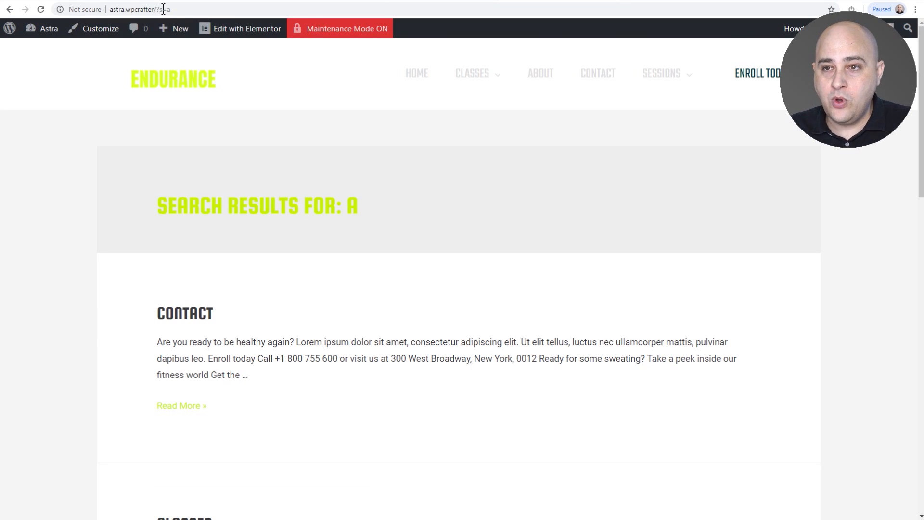
pyautogui.scroll(-3)
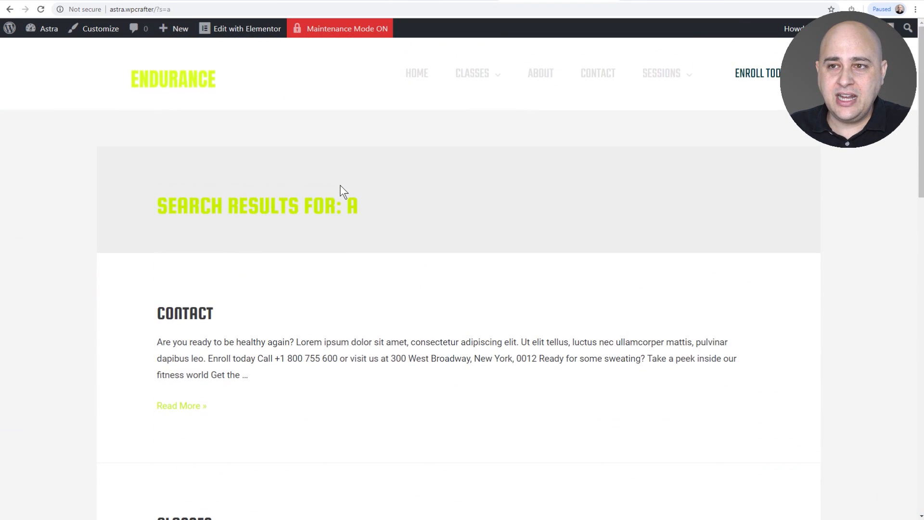
pyautogui.moveTo(496, 328)
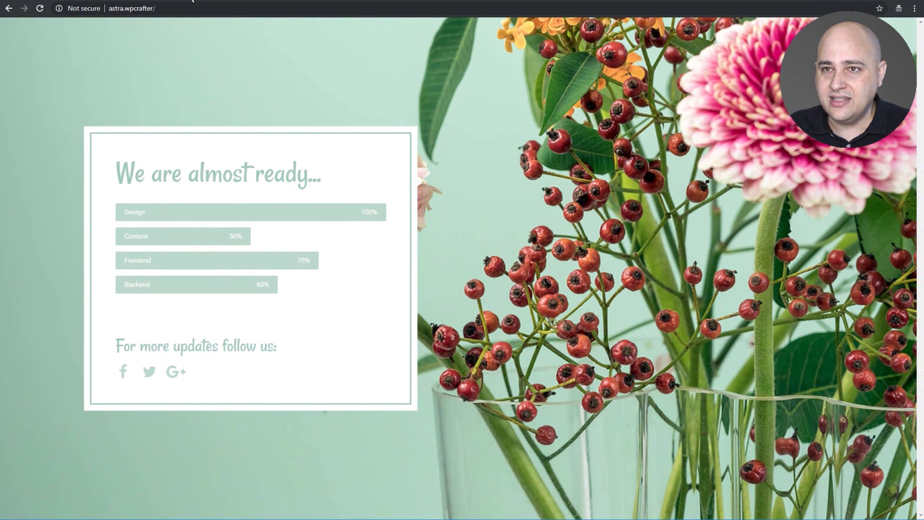
# - Request the ?s=a search address in incognito and confirm visitors still get the flower coming-soon page
pyautogui.click(165, 7)
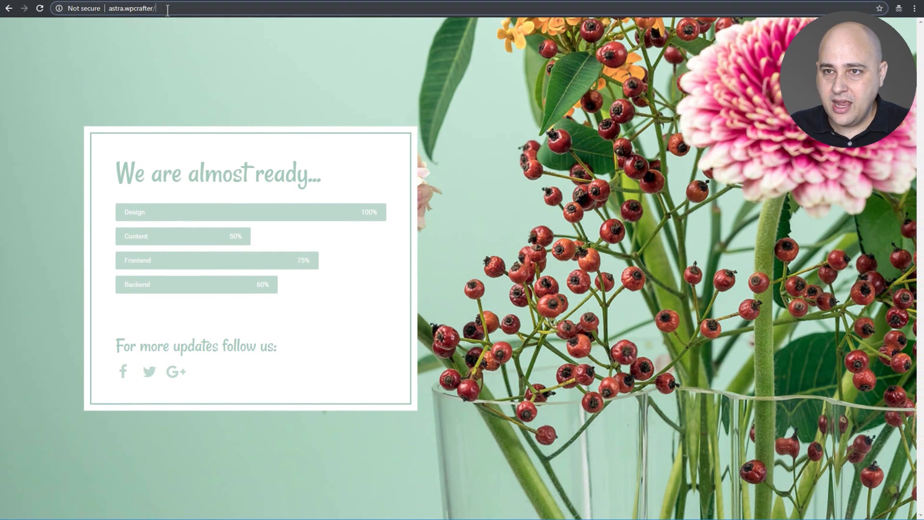
pyautogui.write('?')
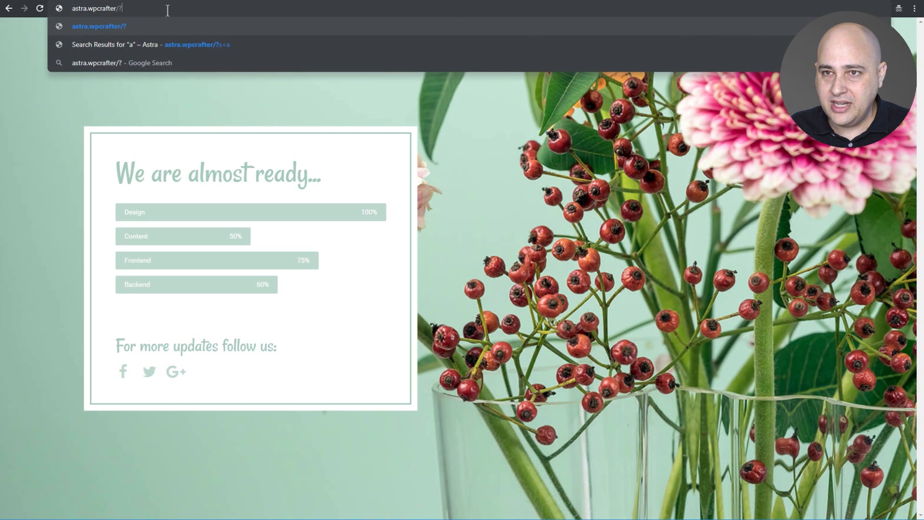
pyautogui.write('s=')
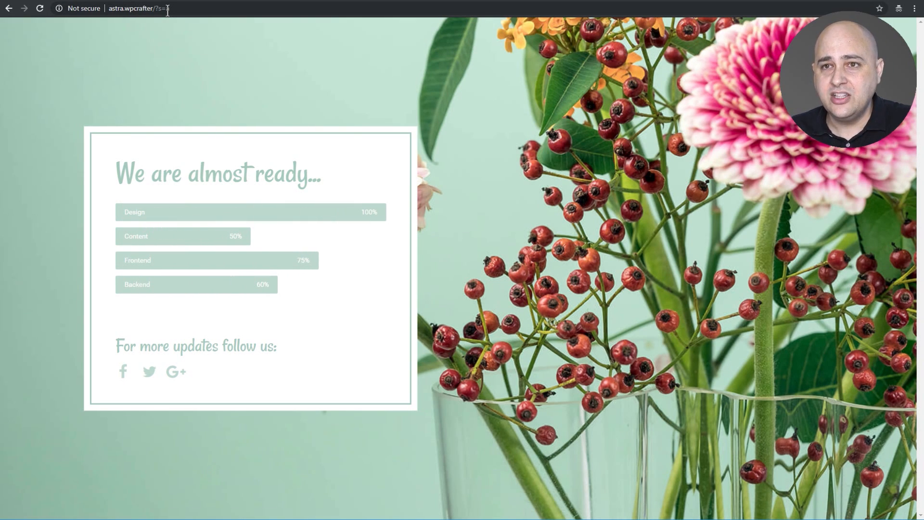
pyautogui.write('a')
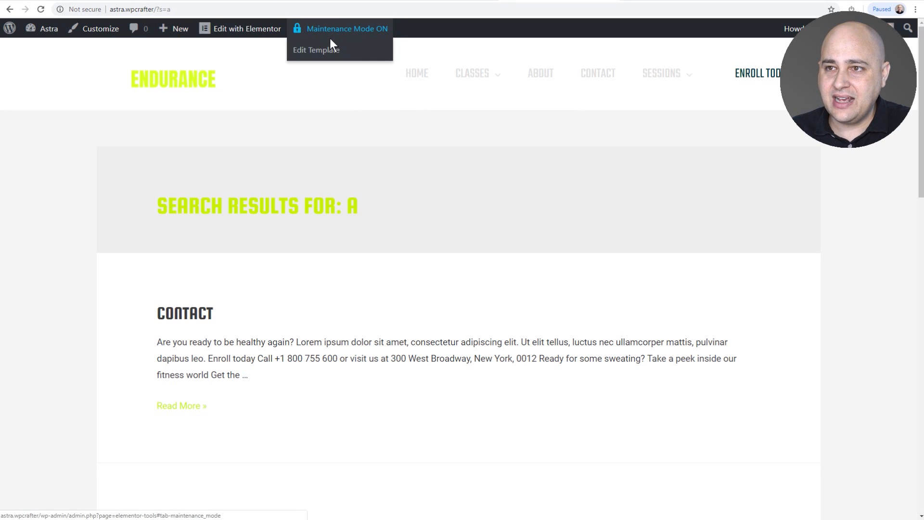
# - Set Elementor's Maintenance Mode to Disabled and save the change
pyautogui.click(347, 28)
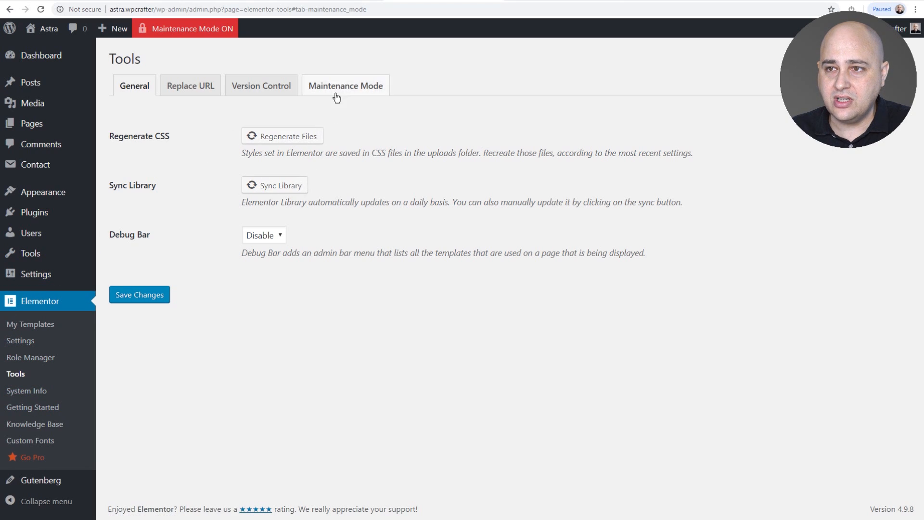
pyautogui.click(345, 85)
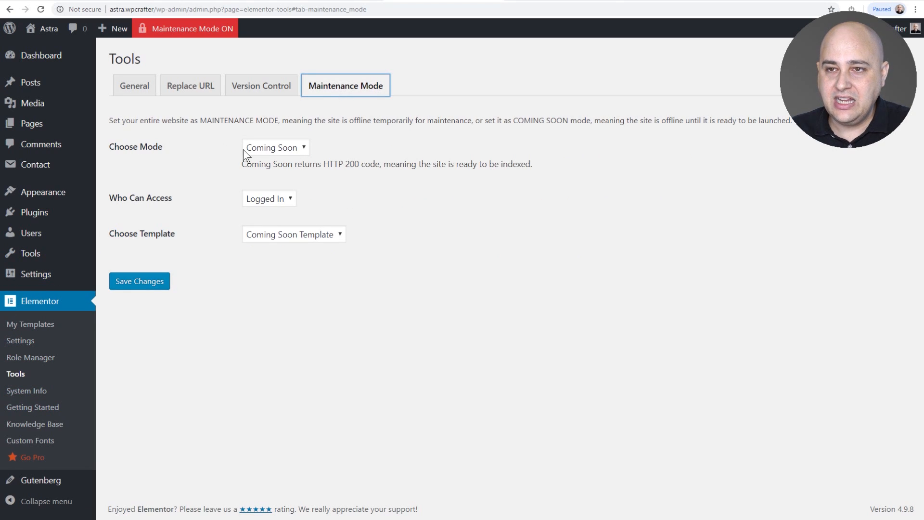
pyautogui.click(275, 146)
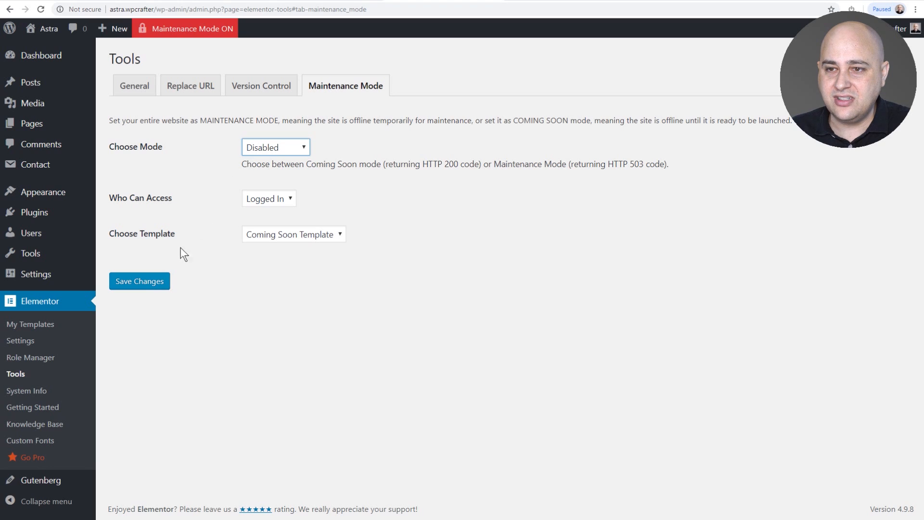
pyautogui.click(139, 281)
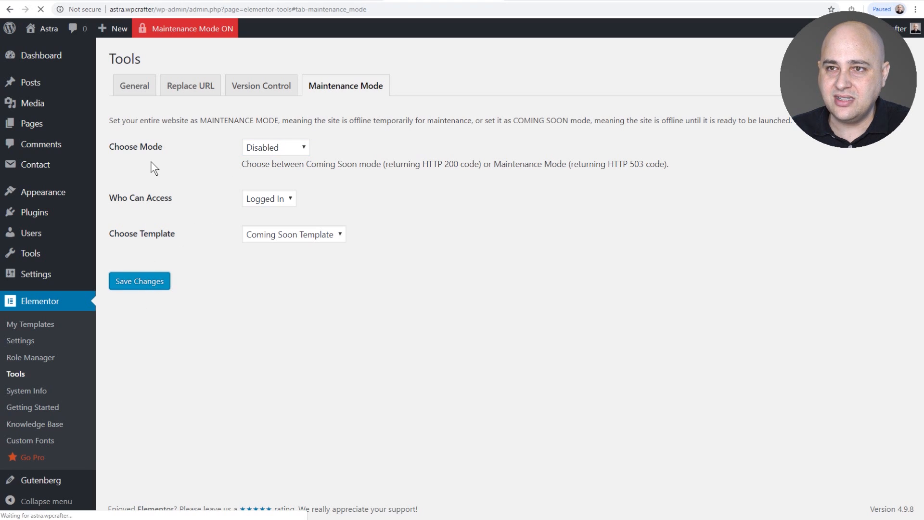
pyautogui.click(134, 85)
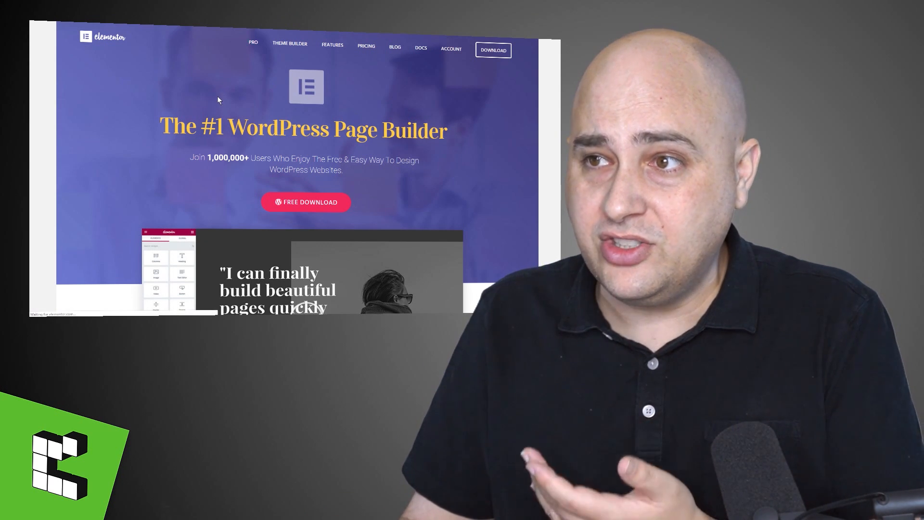
pyautogui.click(366, 45)
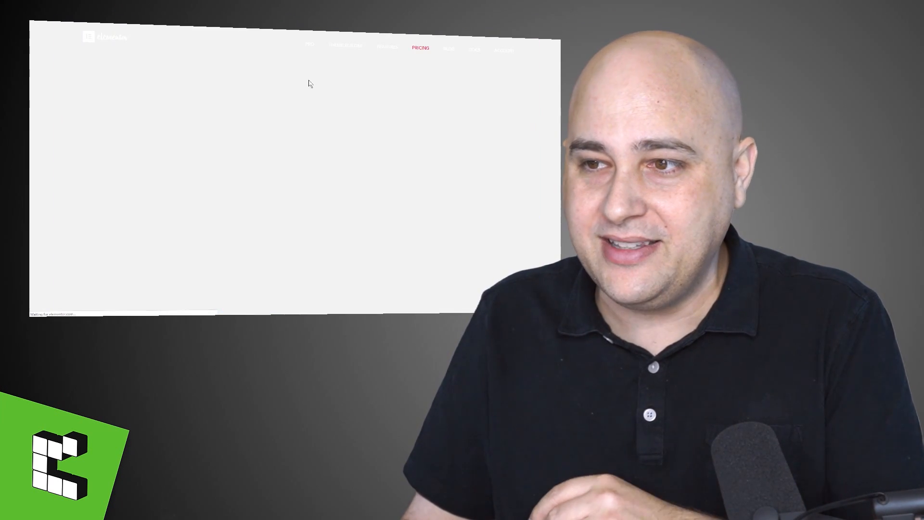